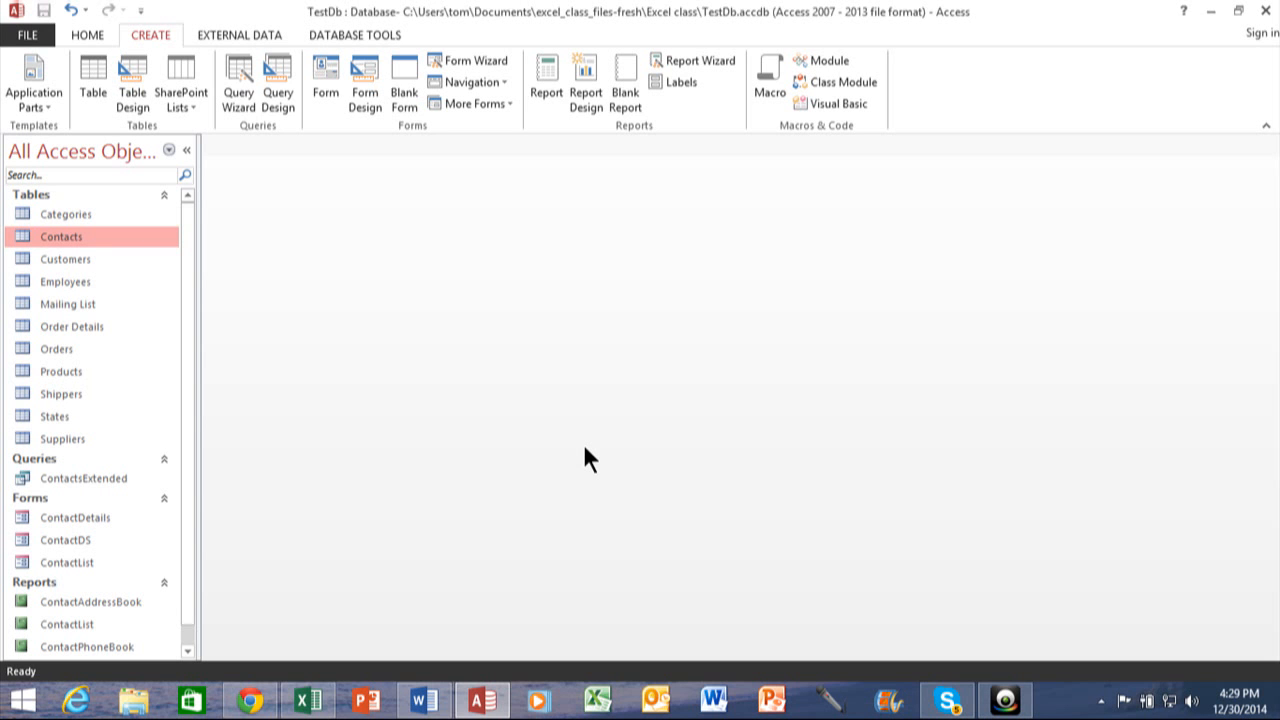
mouse_move(408, 584)
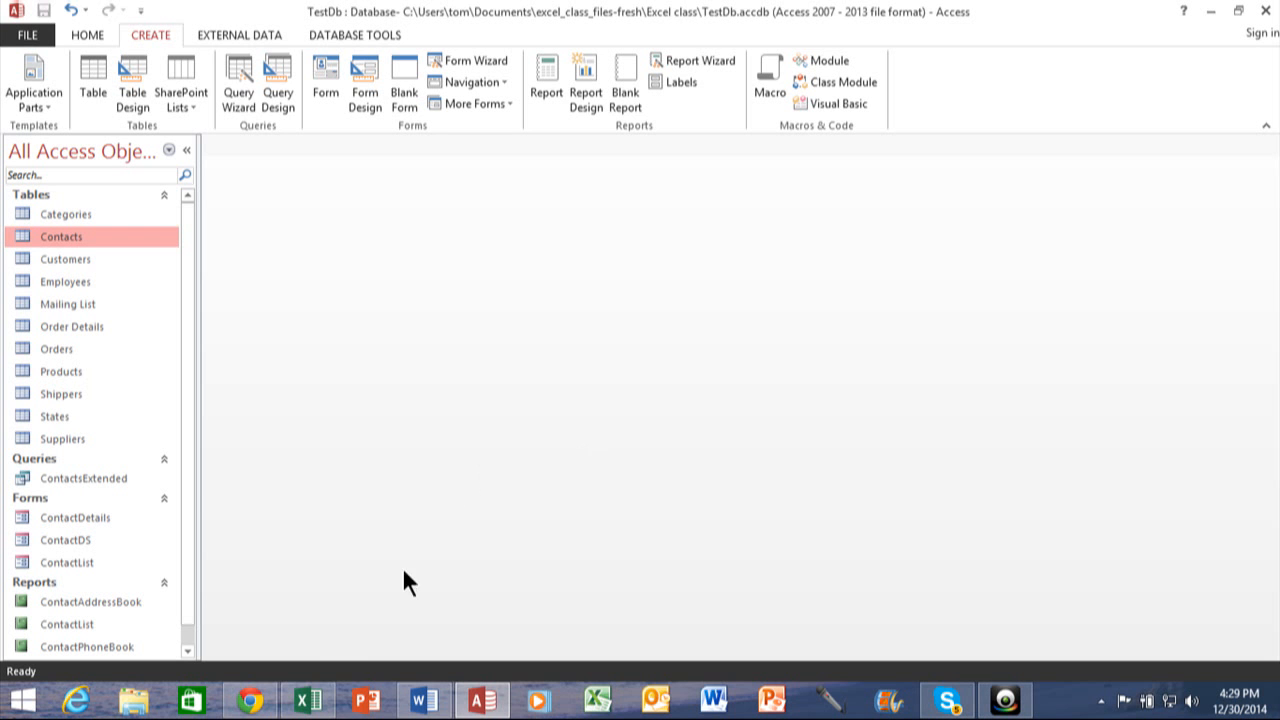
mouse_move(308, 700)
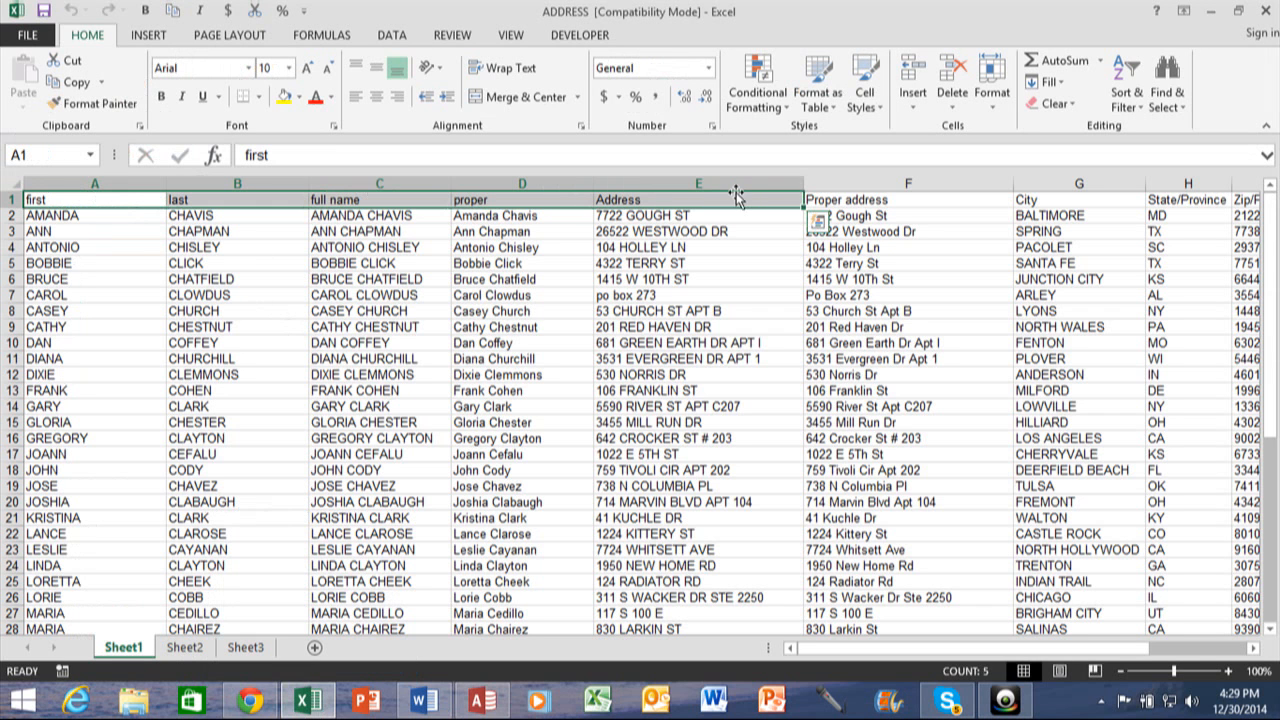
Step: Review the ADDRESS sheet's name columns and PROPER formulas, then close the workbook
left_click(96, 264)
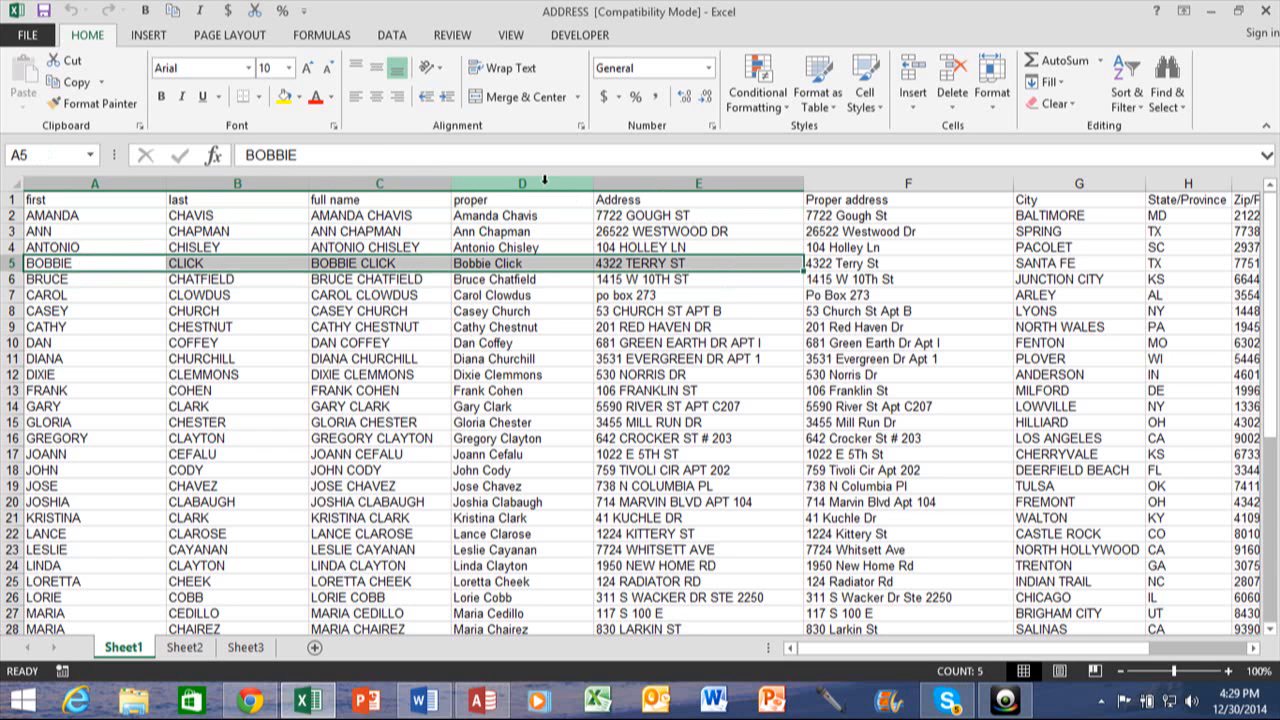
left_click(520, 342)
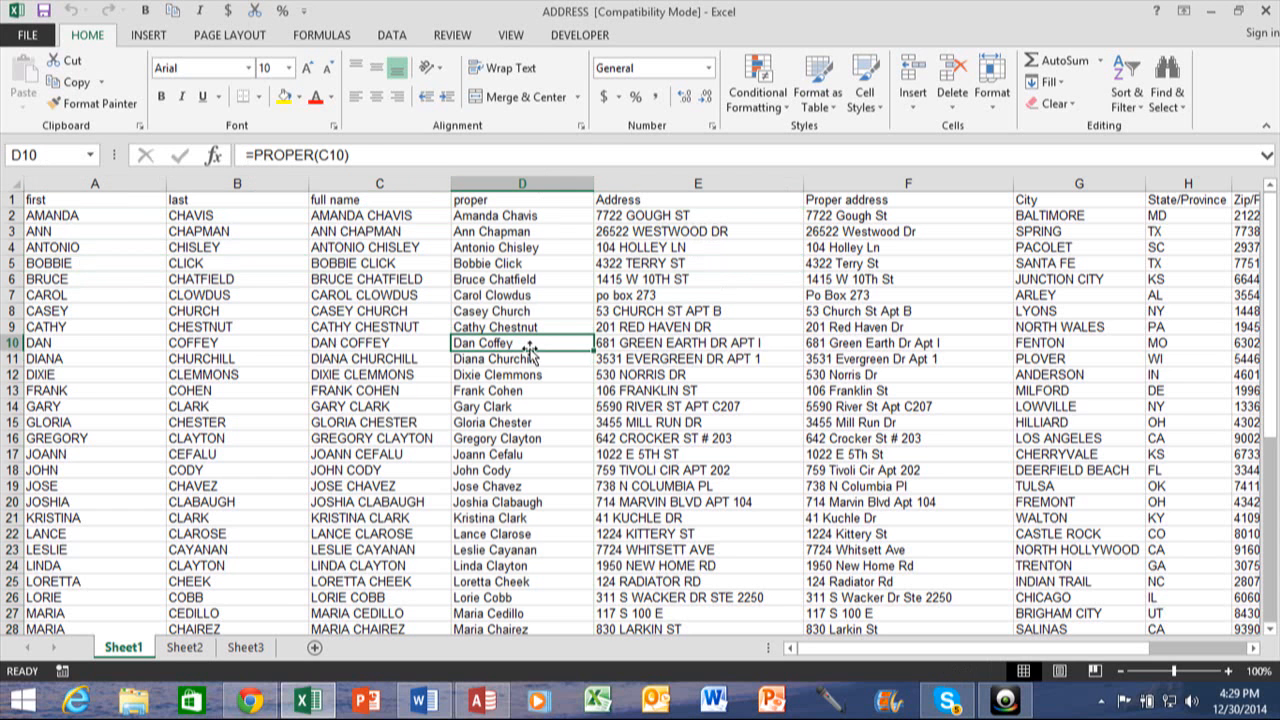
mouse_move(92, 256)
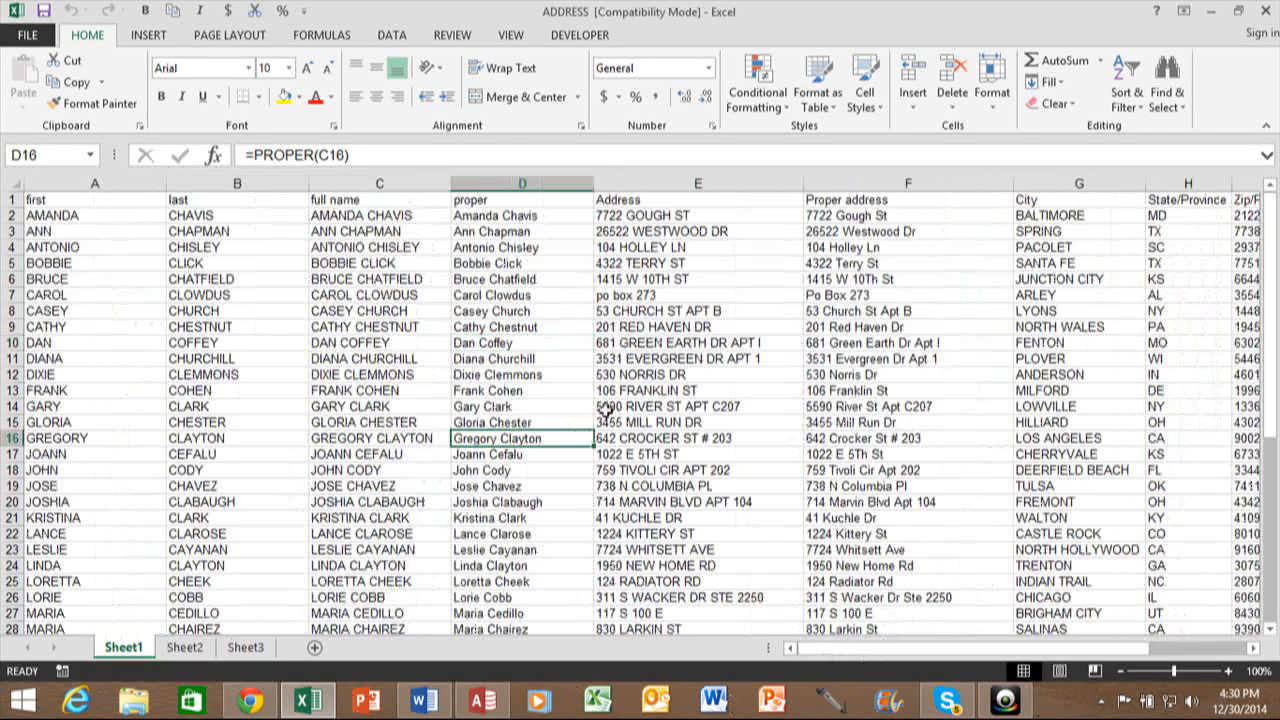
mouse_move(718, 364)
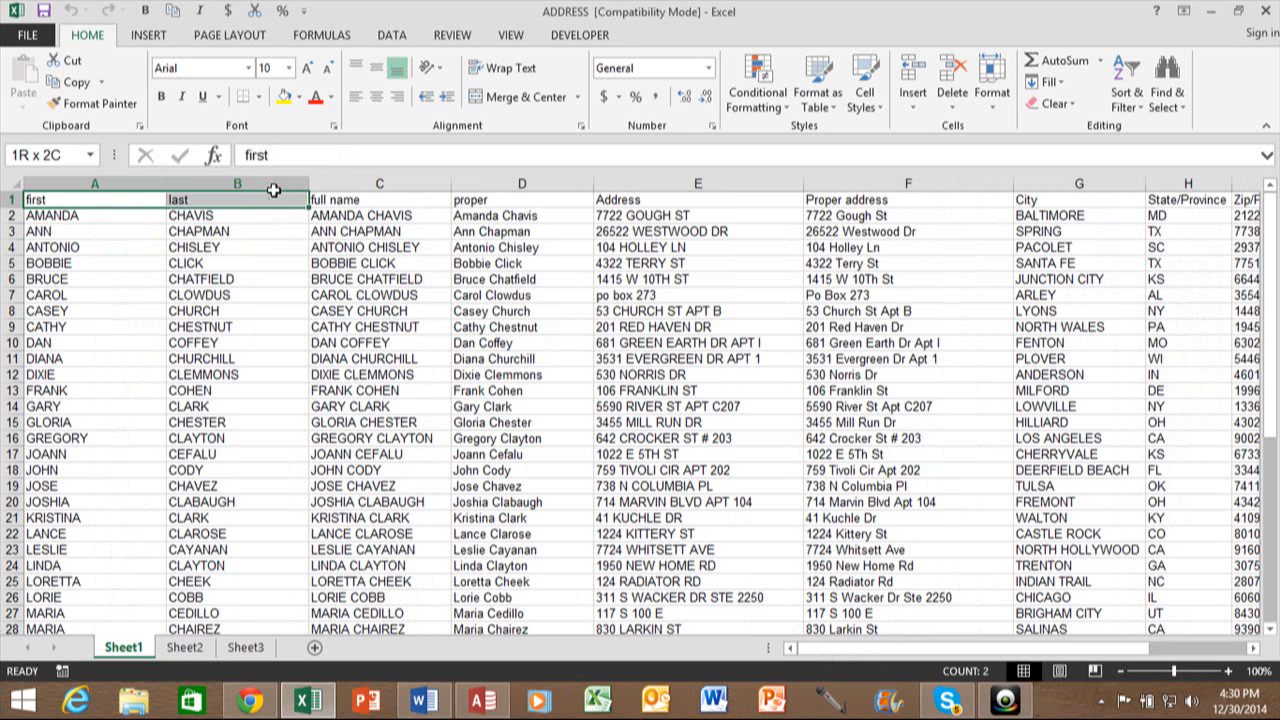
left_click(44, 294)
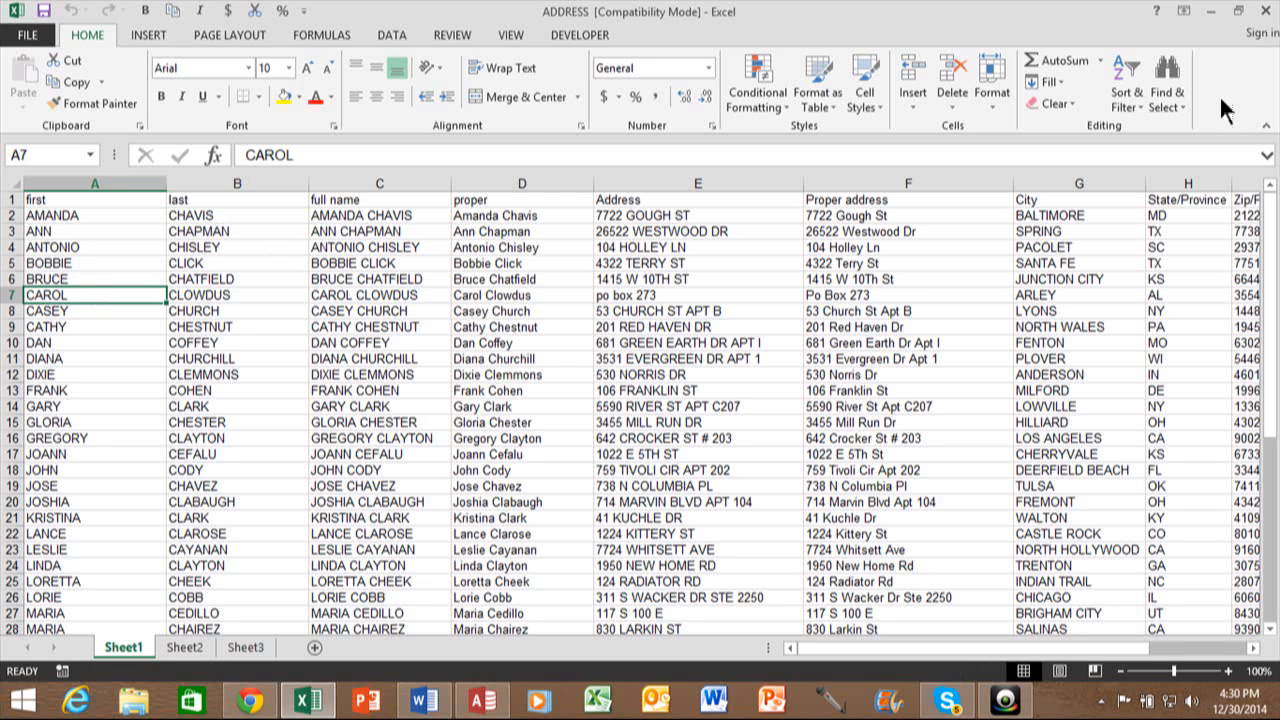
left_click(1264, 12)
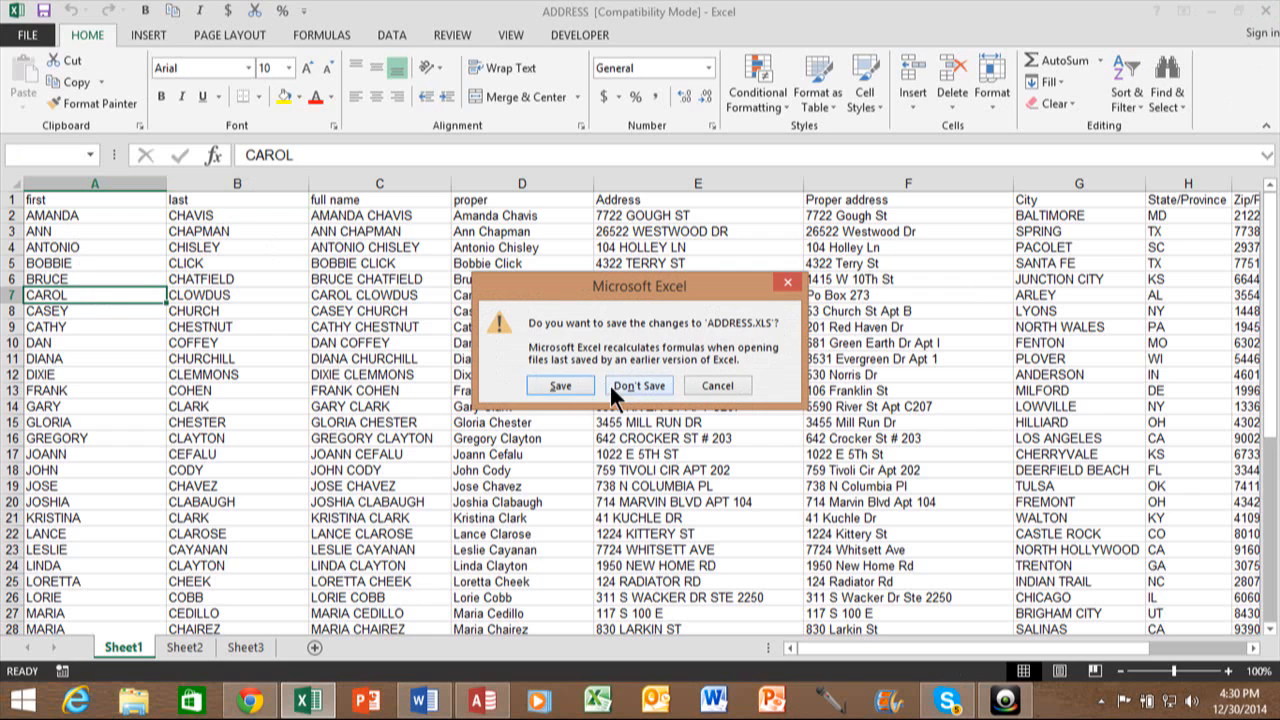
Step: Discard changes to ADDRESS.XLS and show Access's External Data commands
left_click(640, 384)
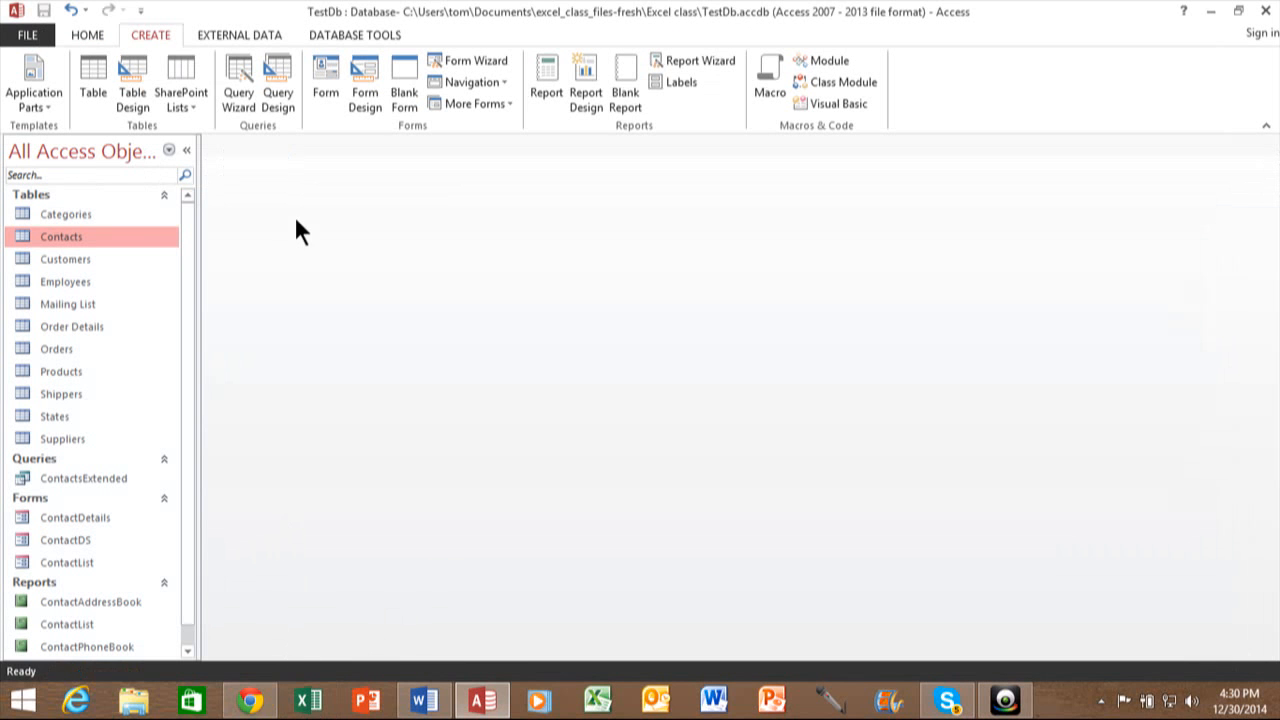
mouse_move(240, 36)
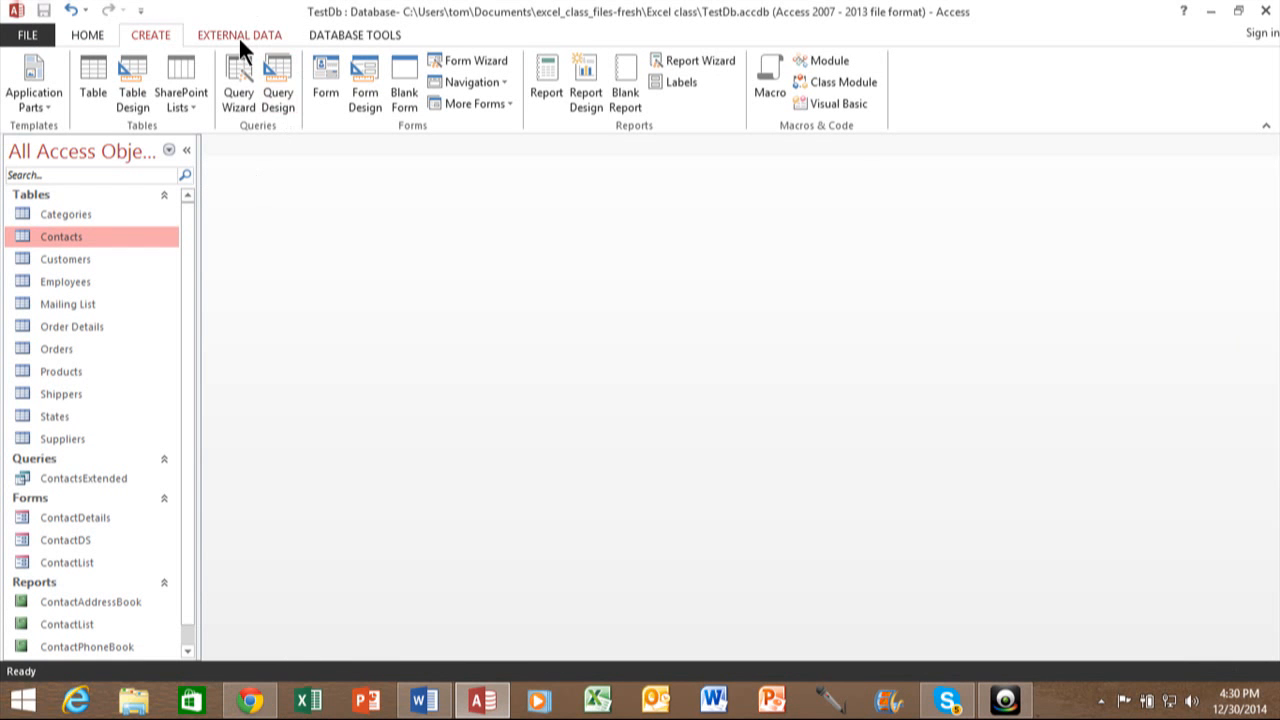
left_click(240, 34)
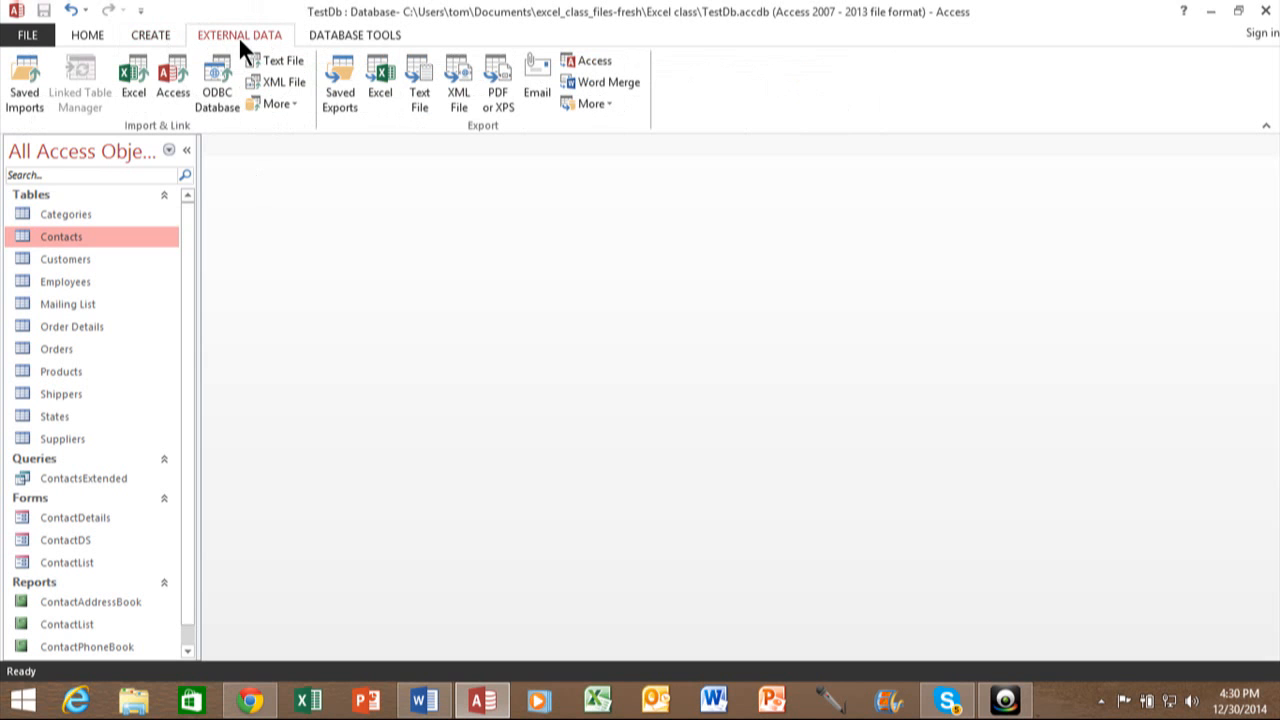
mouse_move(132, 78)
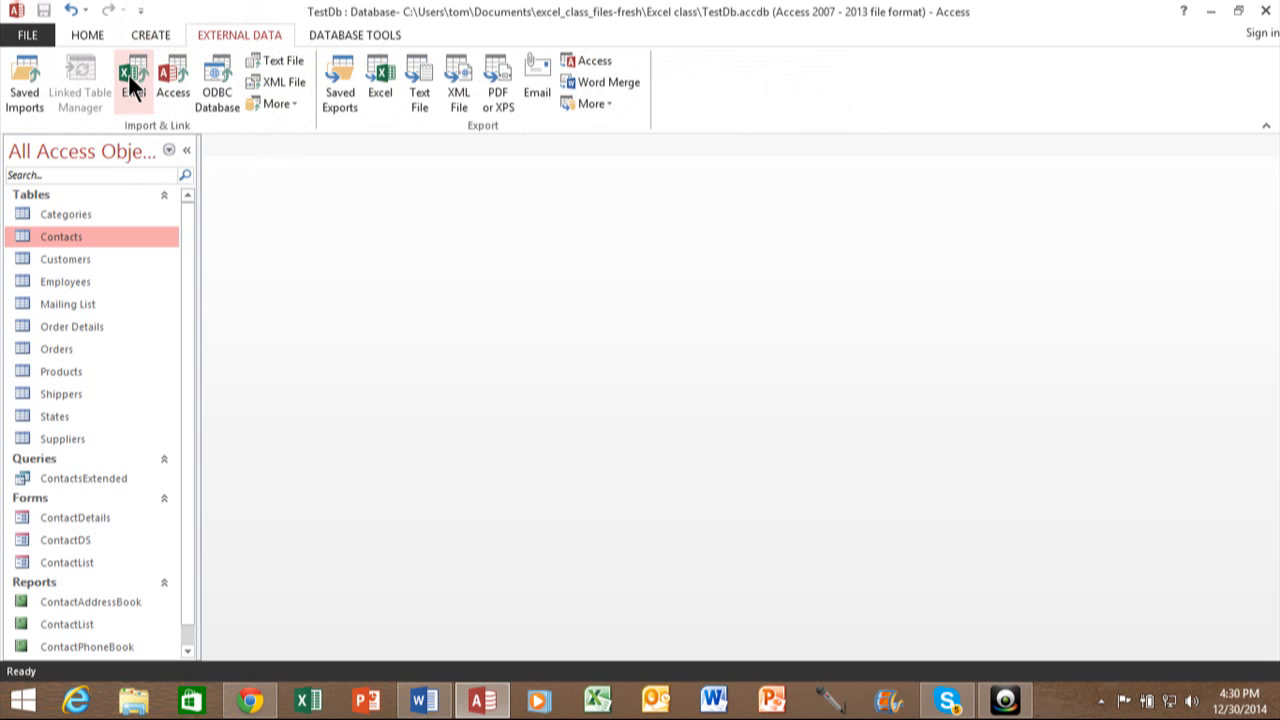
Step: Start the Excel import wizard with import into a new table selected
left_click(132, 80)
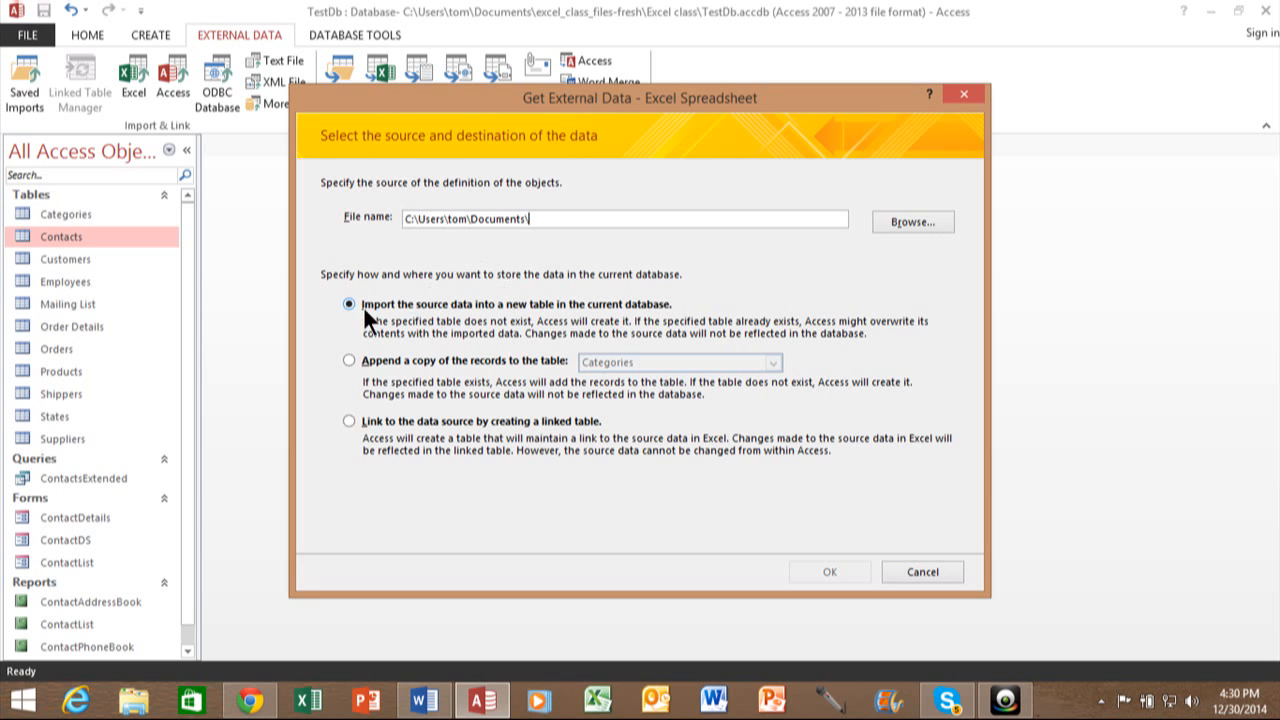
mouse_move(392, 324)
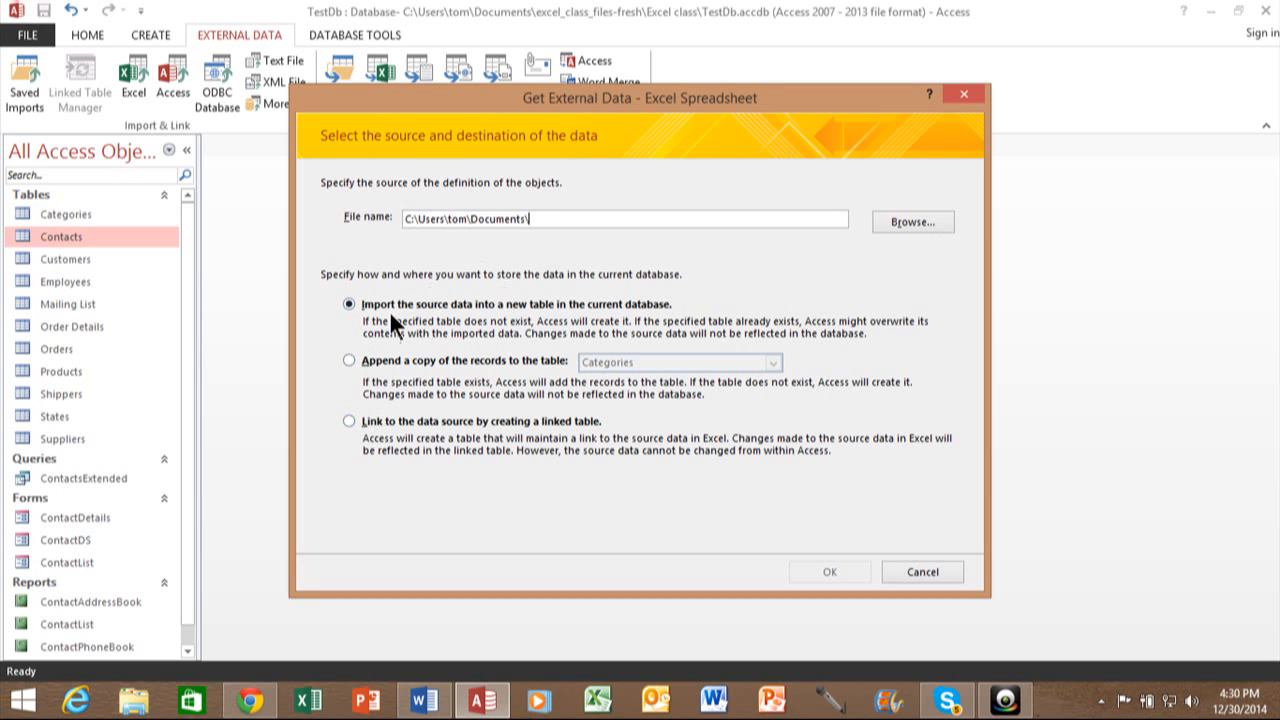
mouse_move(420, 390)
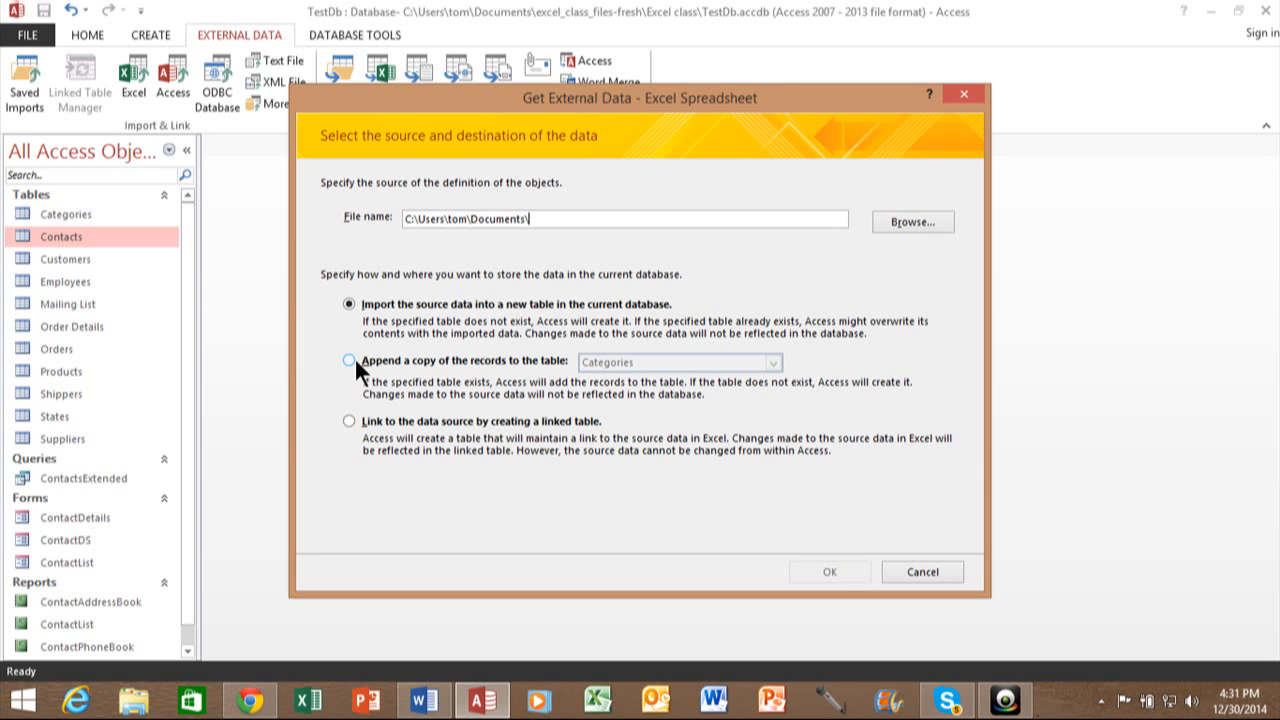
mouse_move(356, 374)
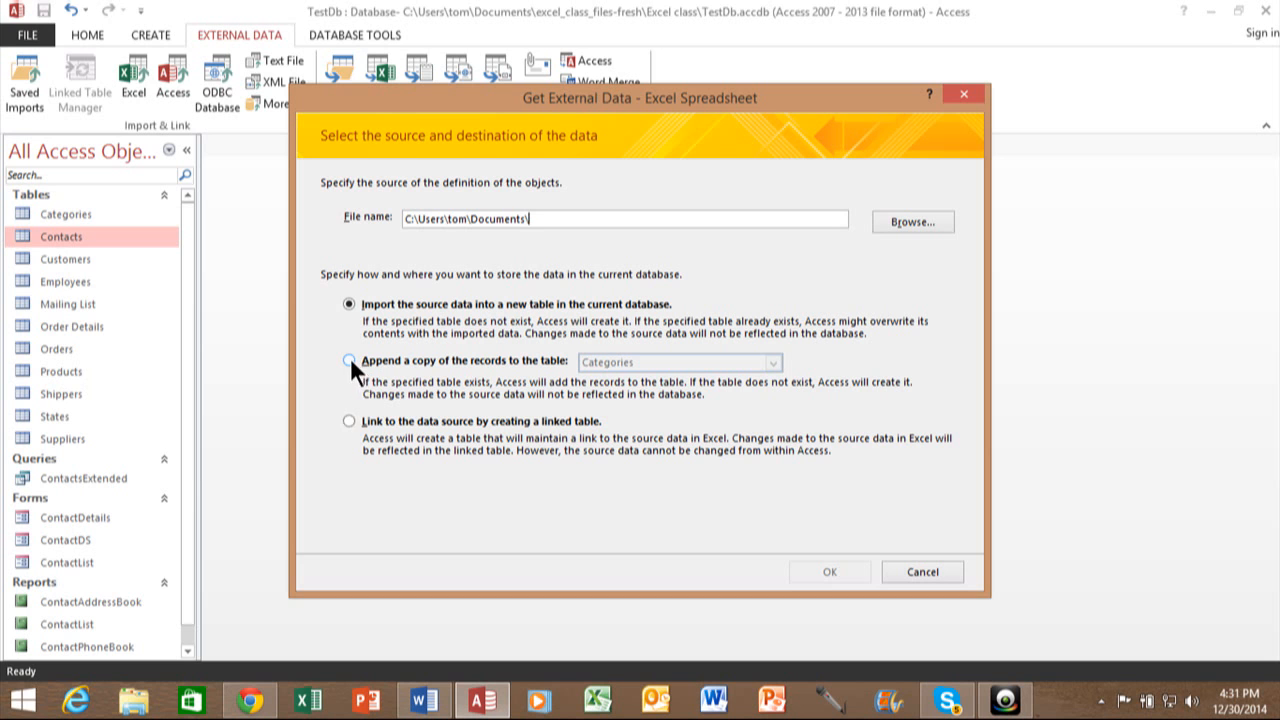
mouse_move(350, 424)
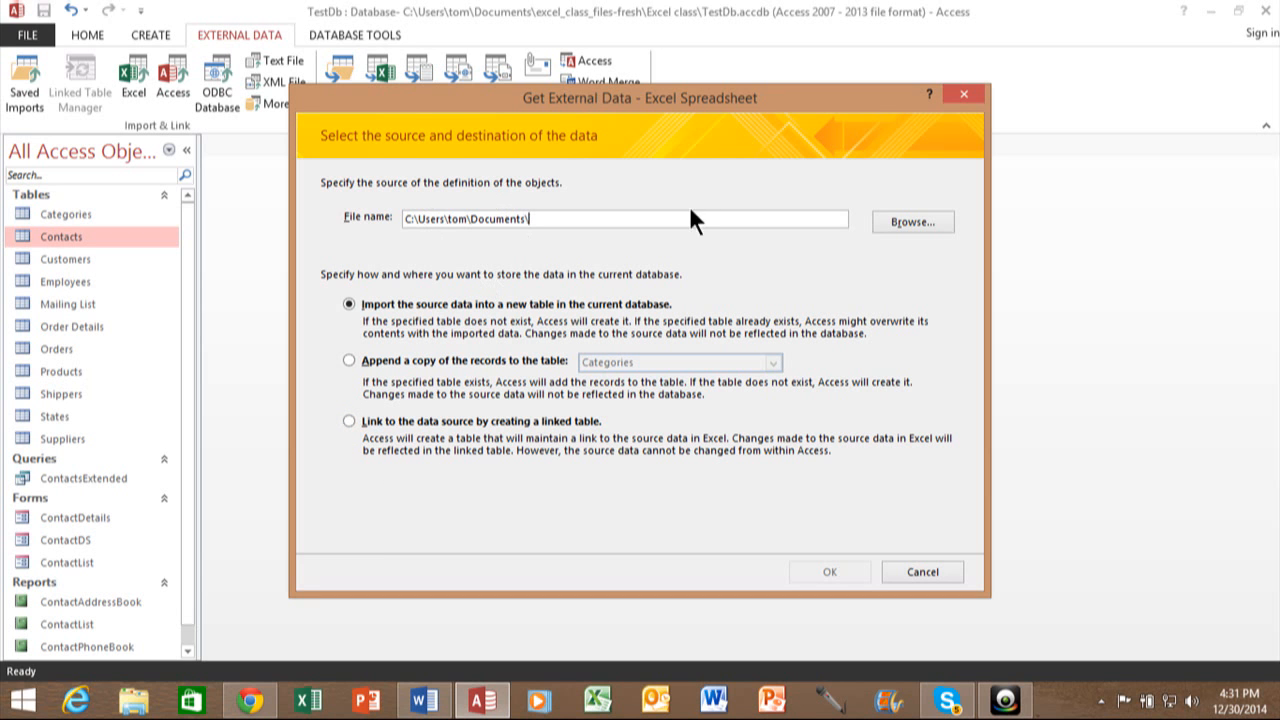
mouse_move(866, 236)
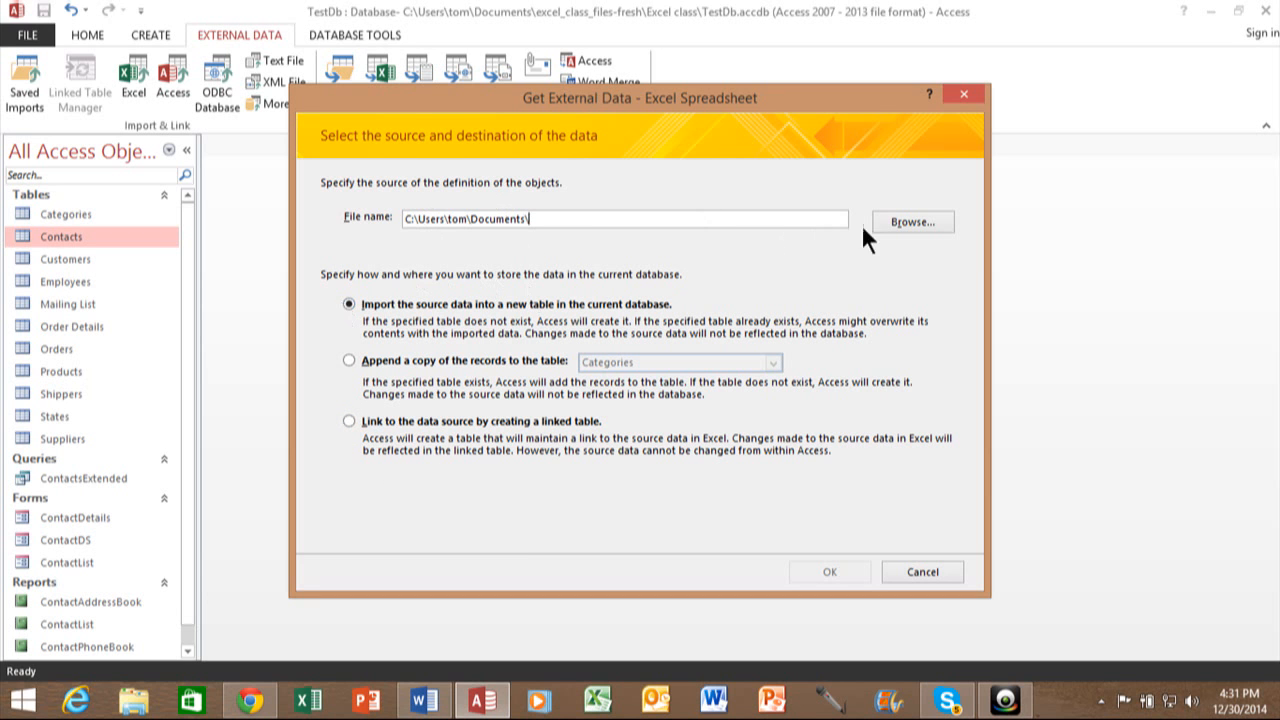
Step: Browse to the Access Book files folder and choose ADDRESS.XLS as the import source
left_click(912, 220)
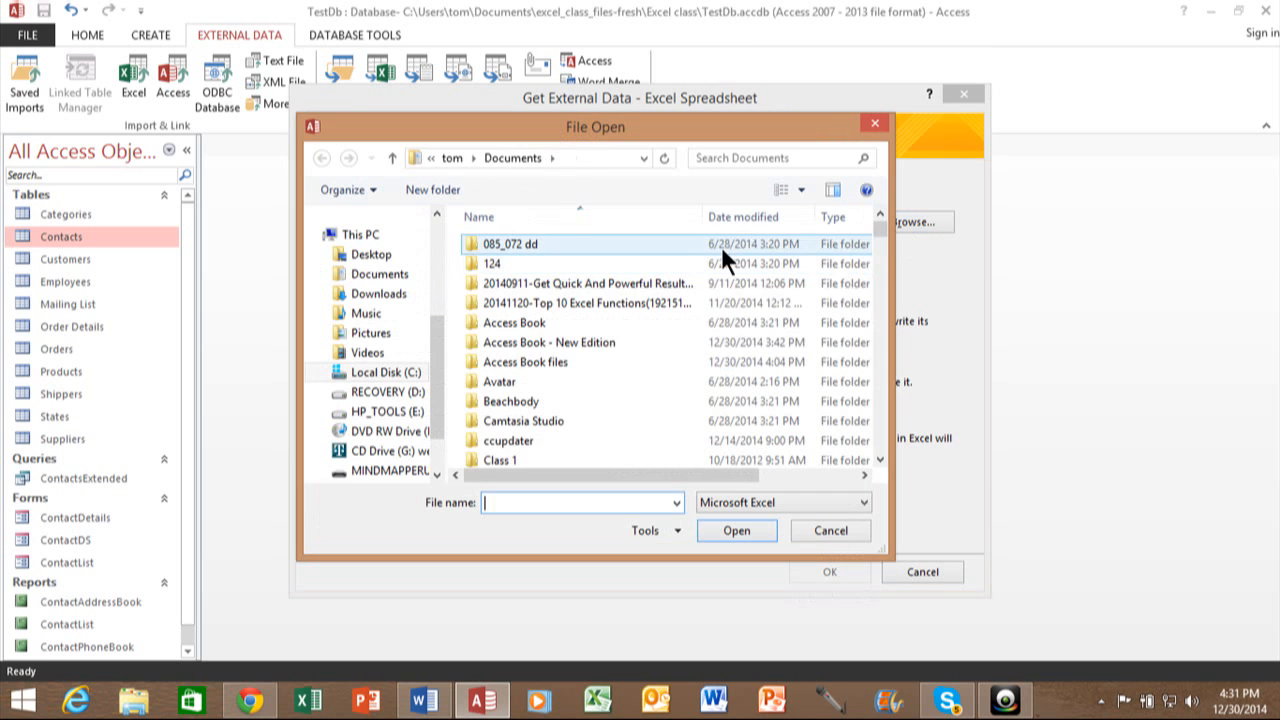
left_click(512, 322)
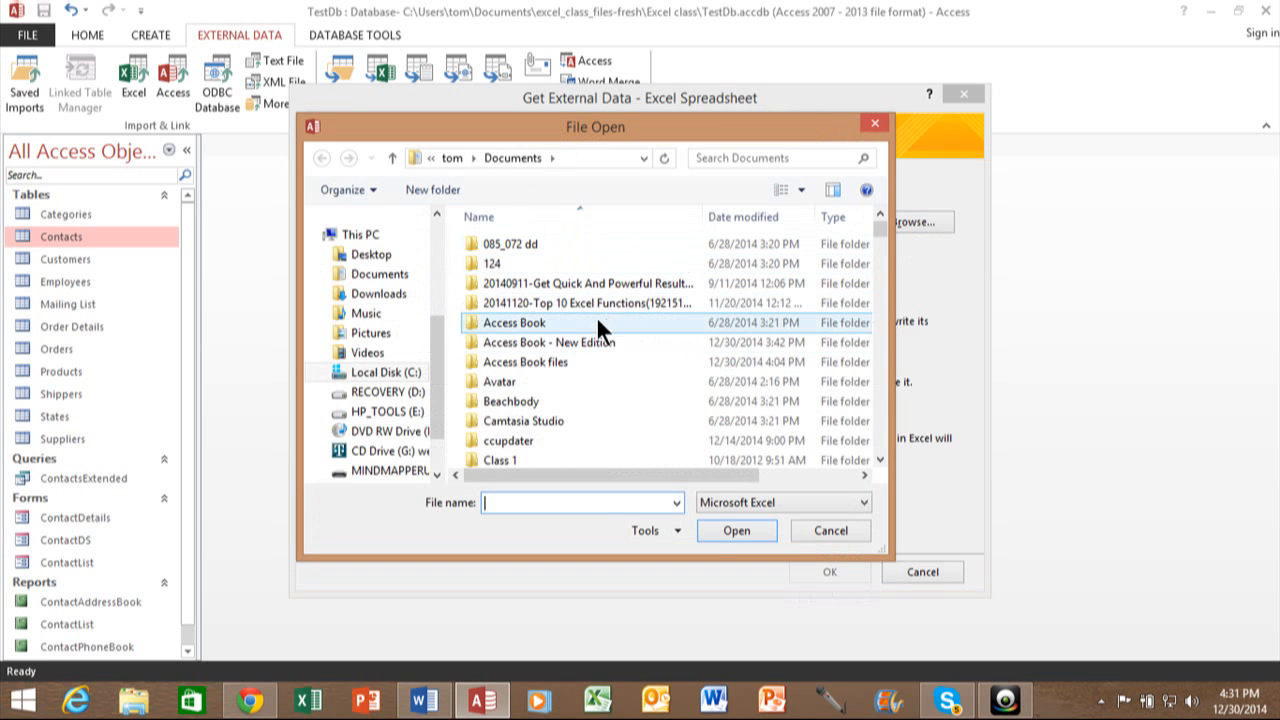
mouse_move(550, 342)
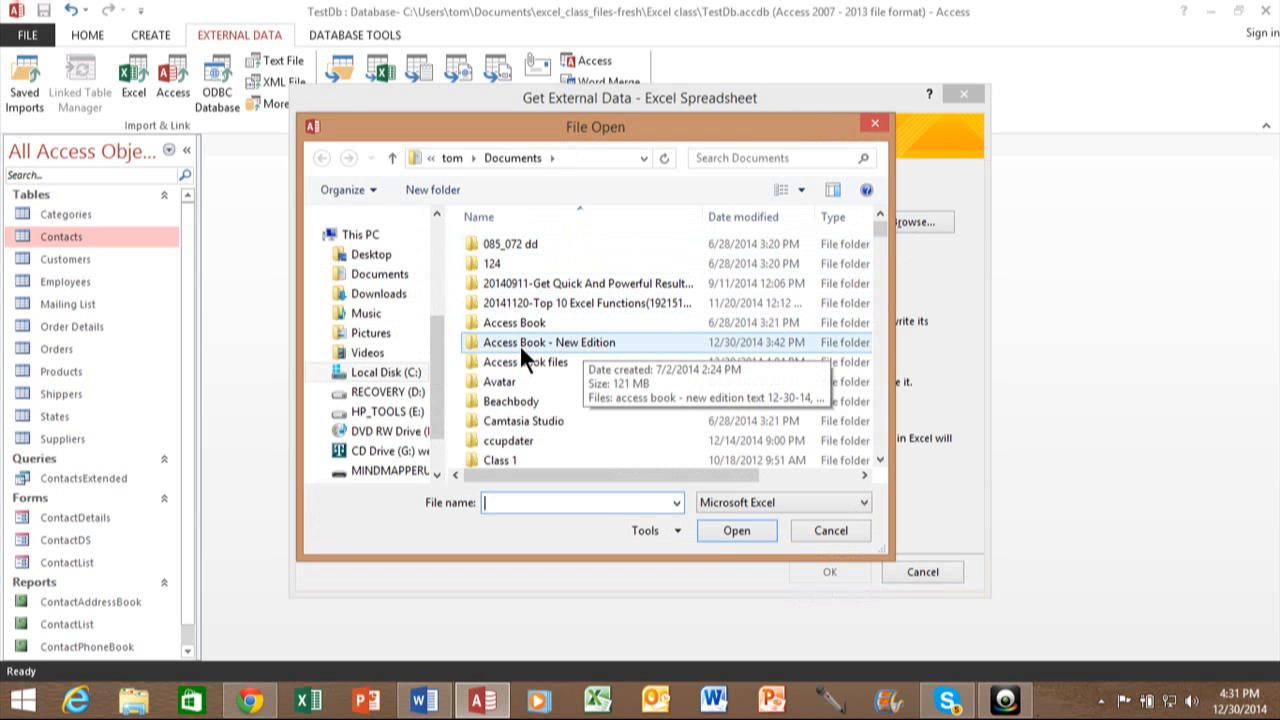
double_click(524, 360)
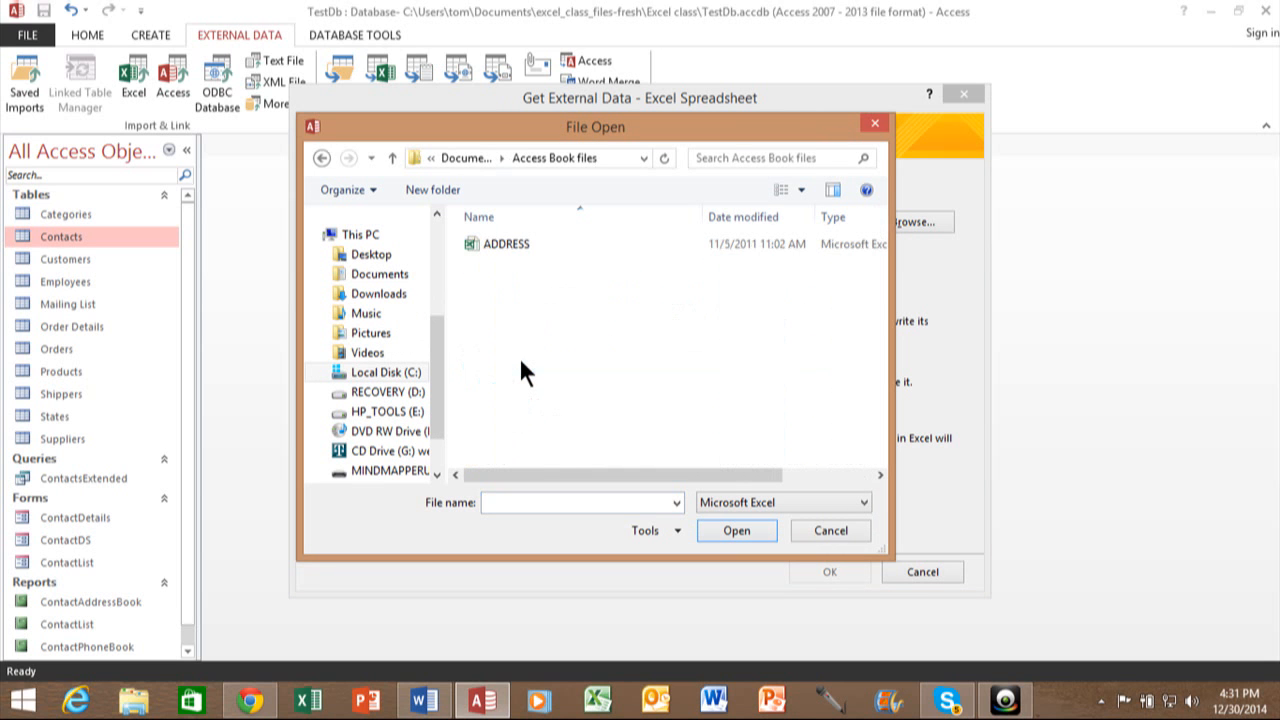
left_click(506, 244)
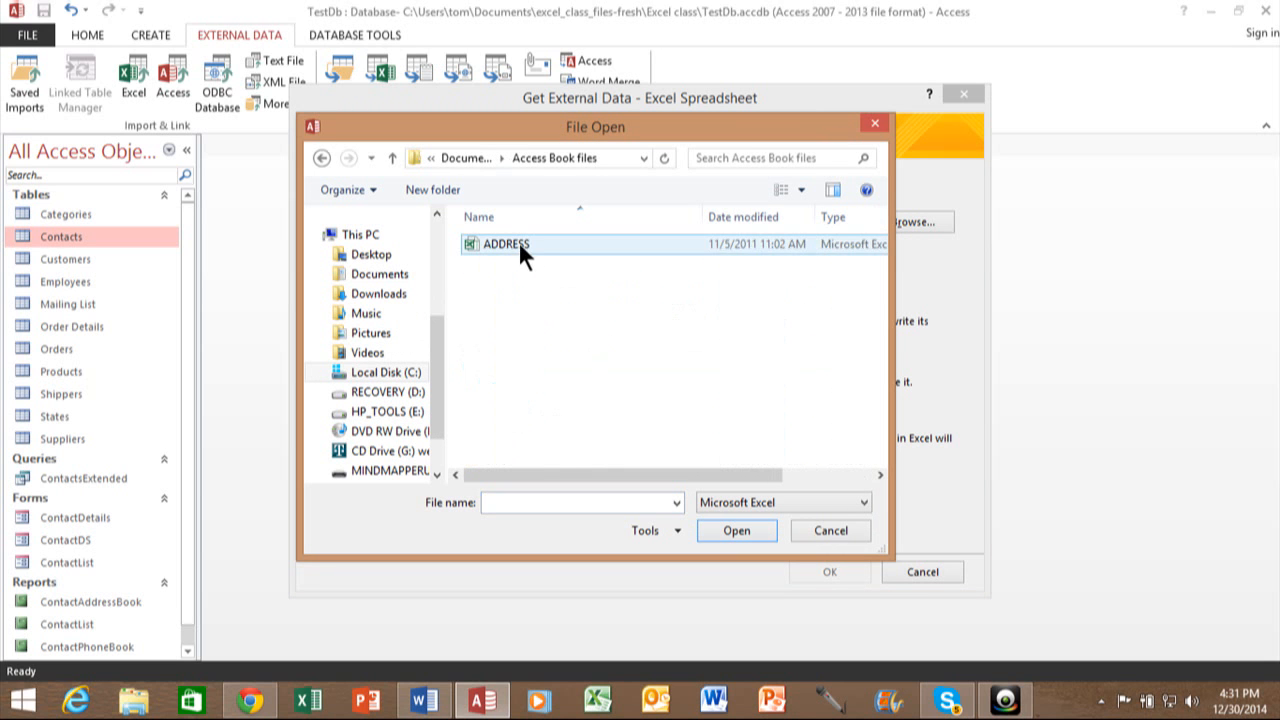
mouse_move(492, 256)
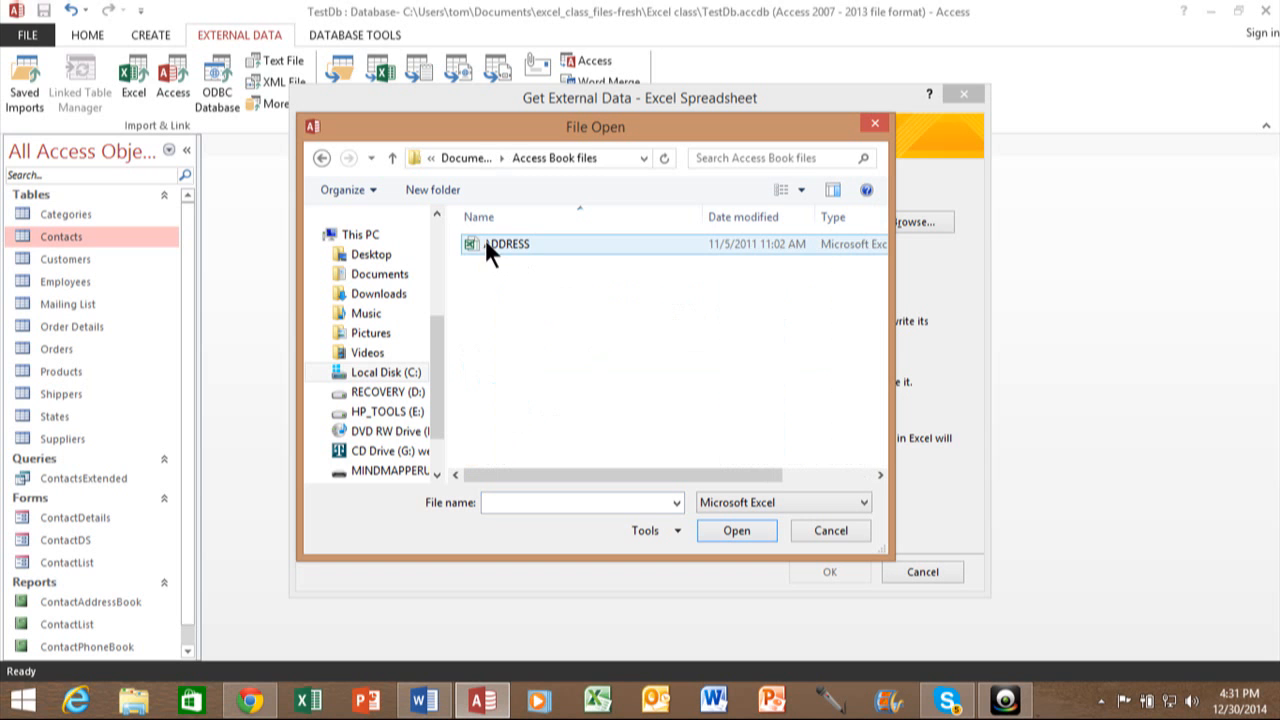
left_click(508, 244)
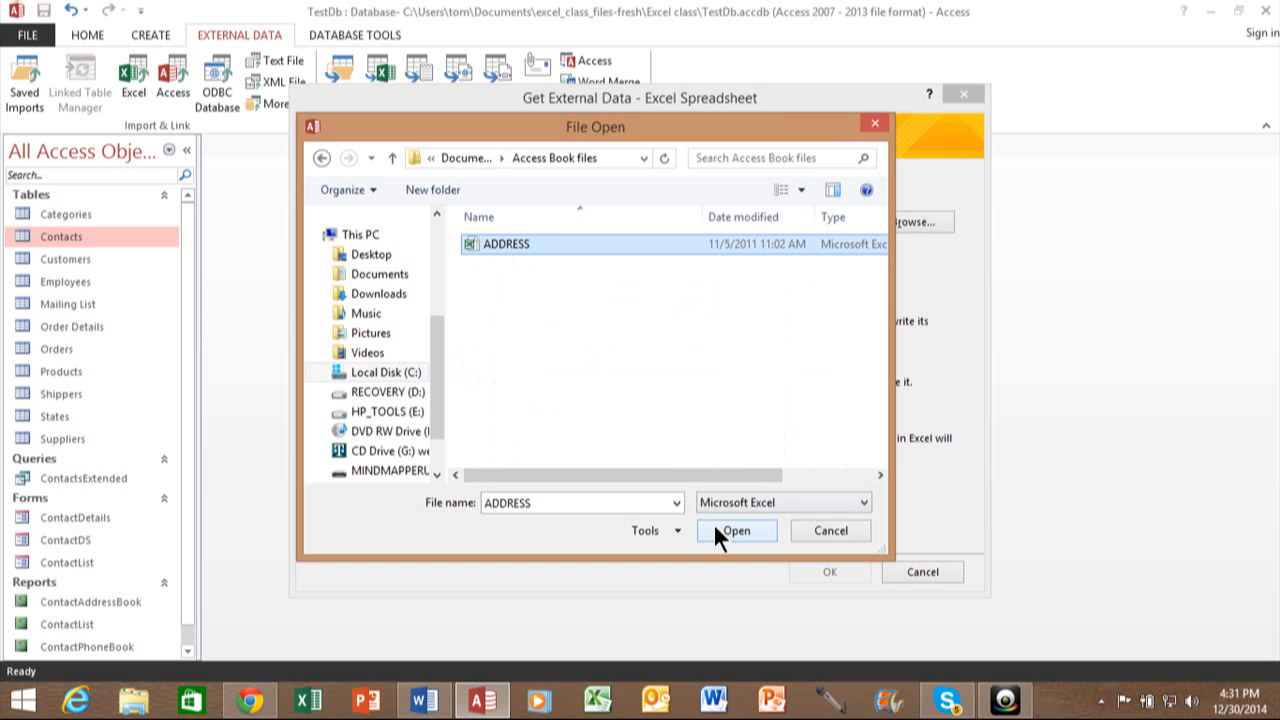
left_click(736, 530)
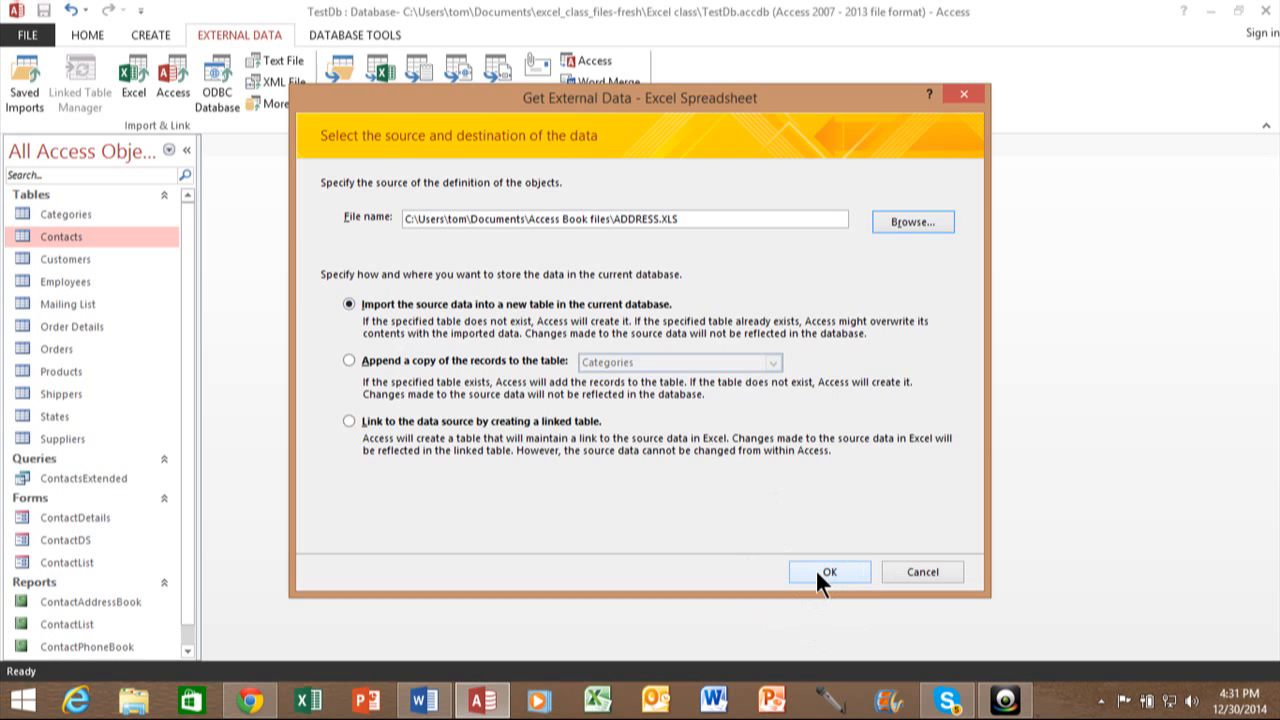
Step: Confirm the source, launching the Import Spreadsheet Wizard with Sheet1 previewed
left_click(828, 572)
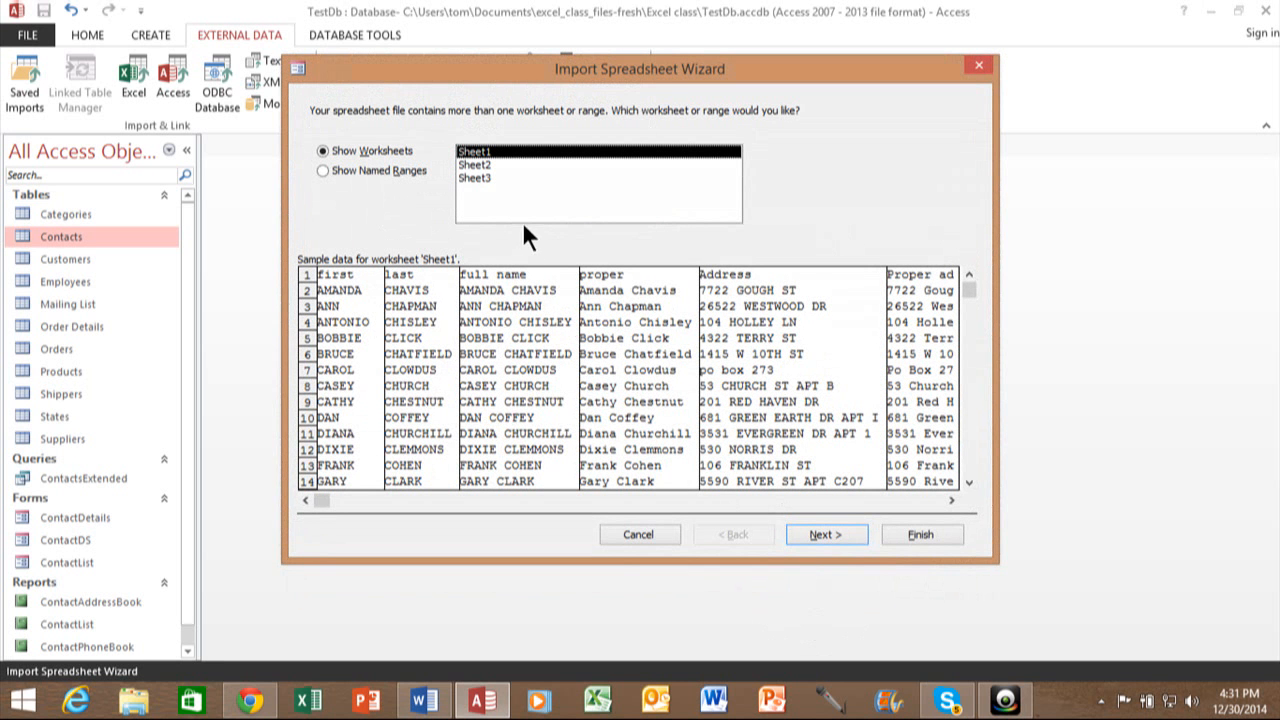
mouse_move(504, 168)
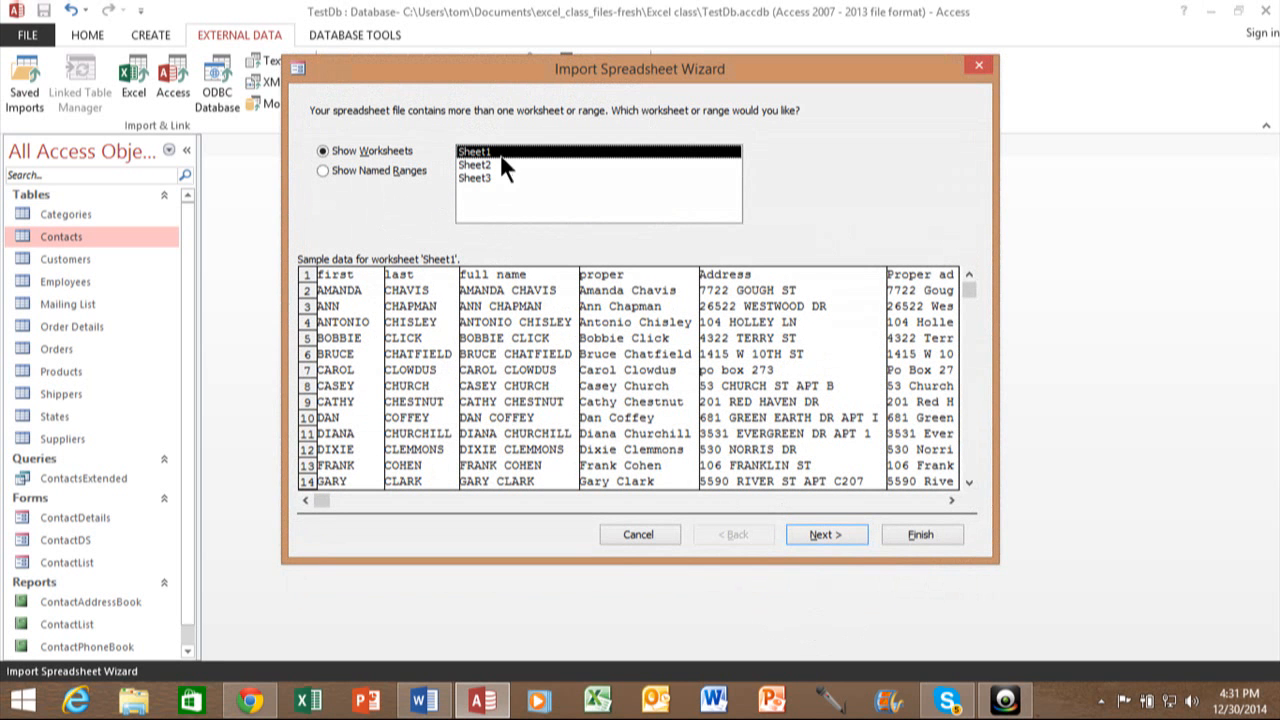
mouse_move(324, 170)
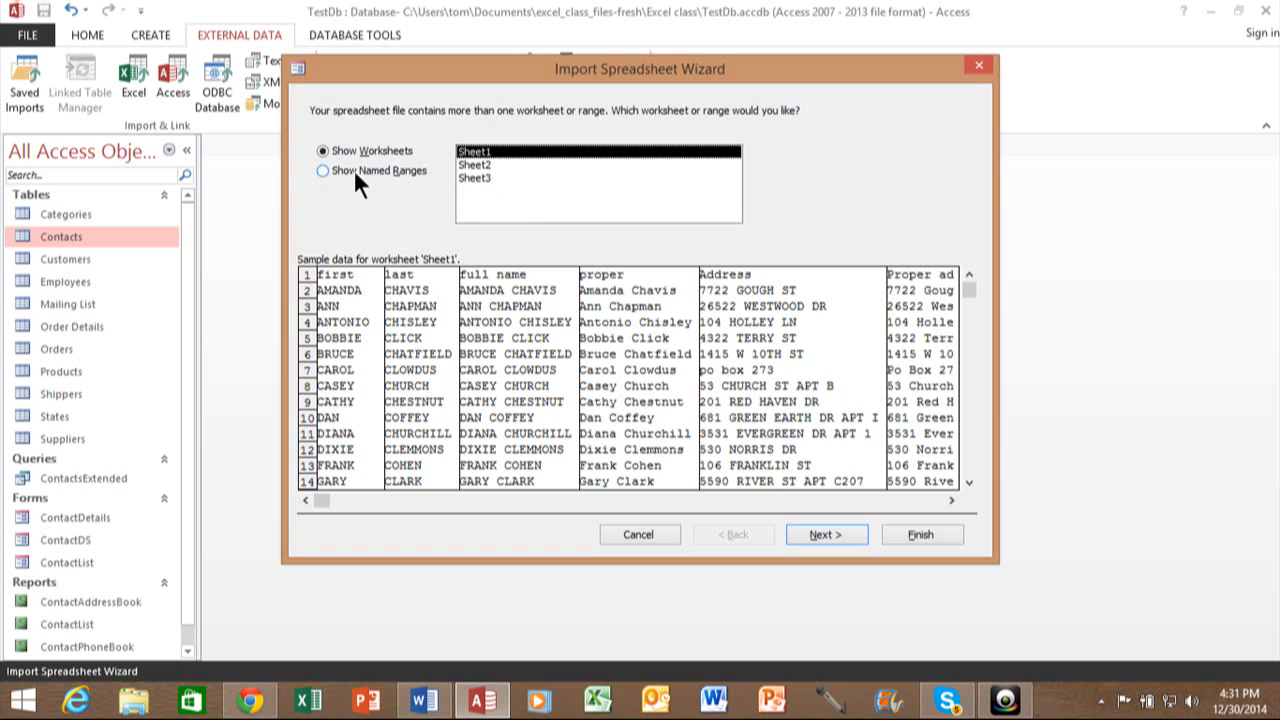
mouse_move(344, 190)
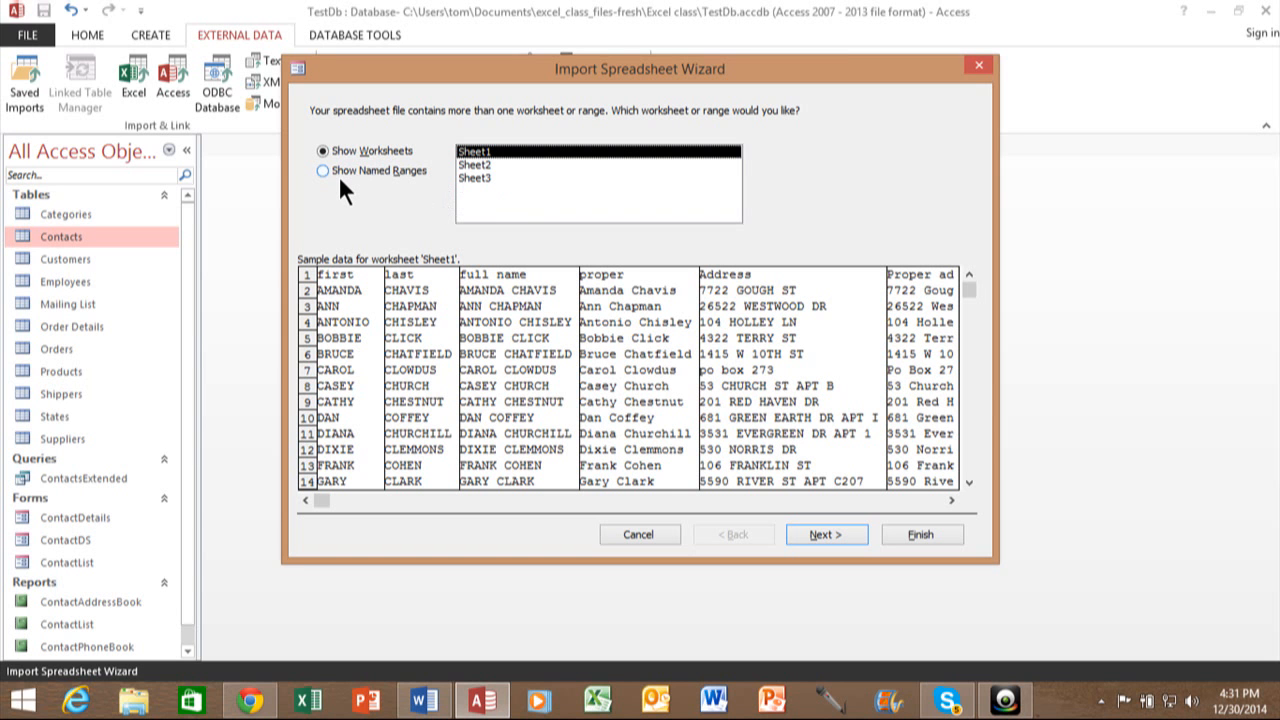
mouse_move(510, 160)
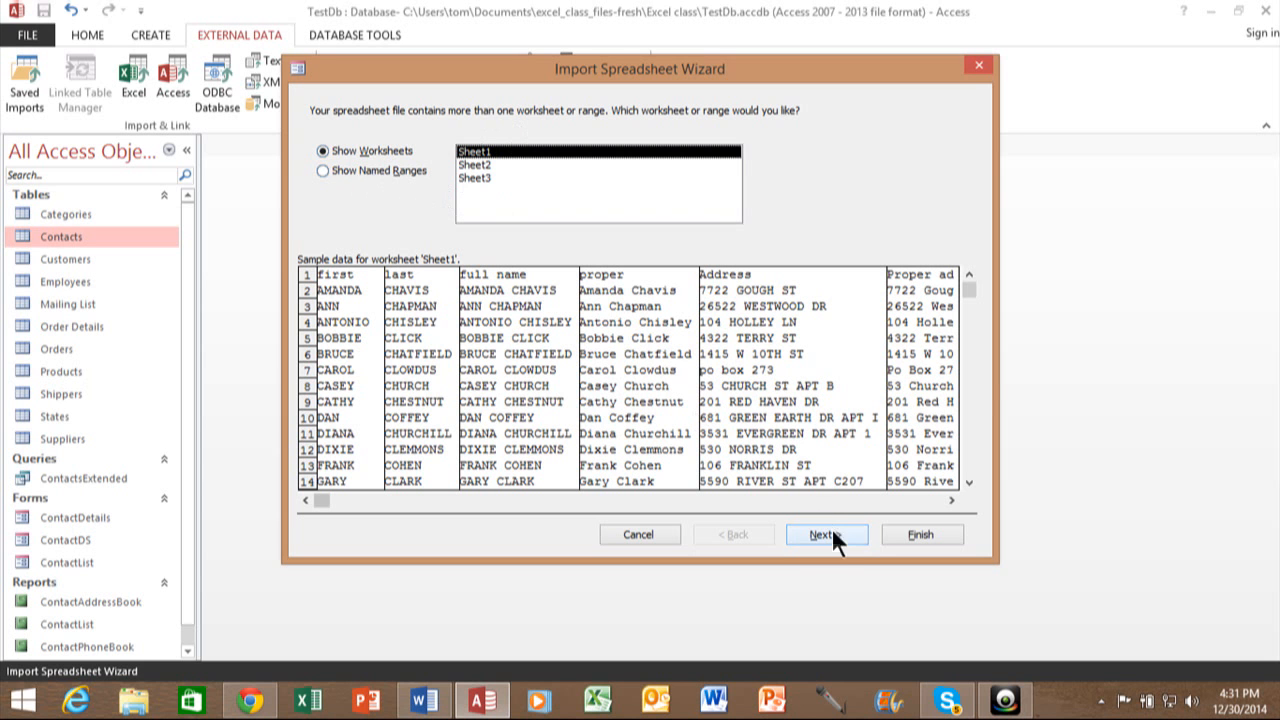
Step: Continue past Sheet1 and mark the first row as column headings
left_click(824, 534)
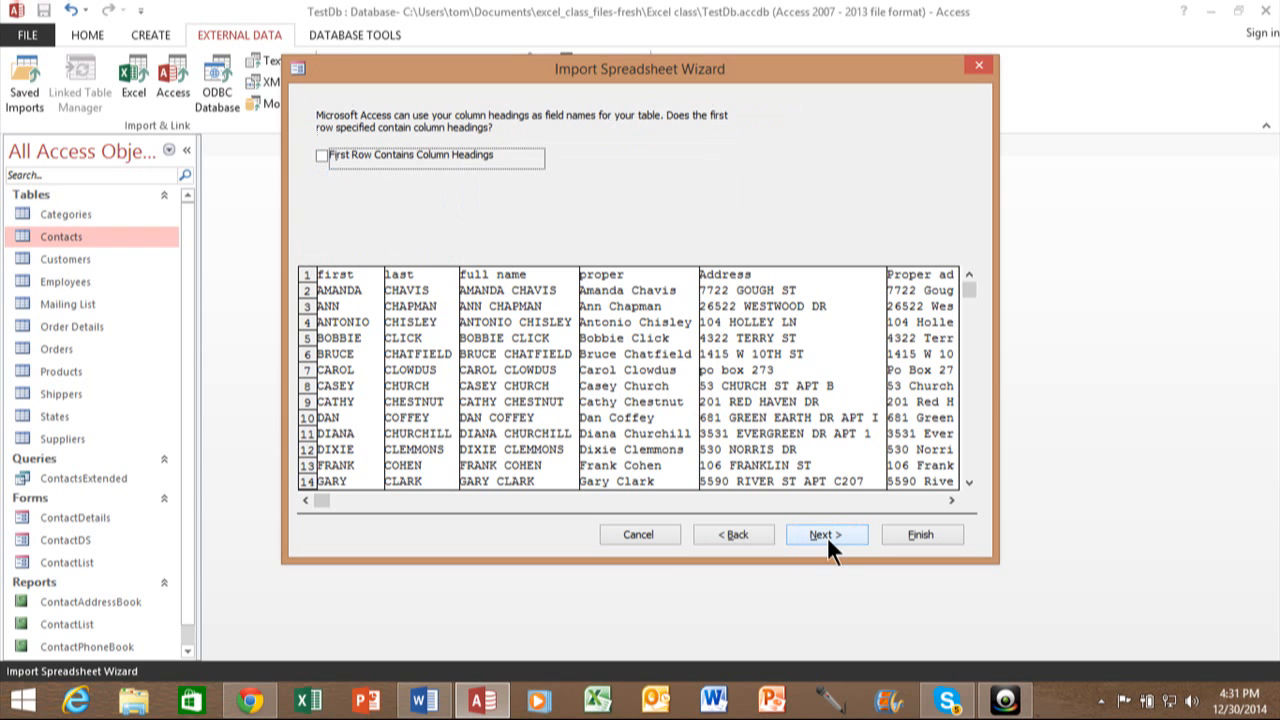
mouse_move(378, 124)
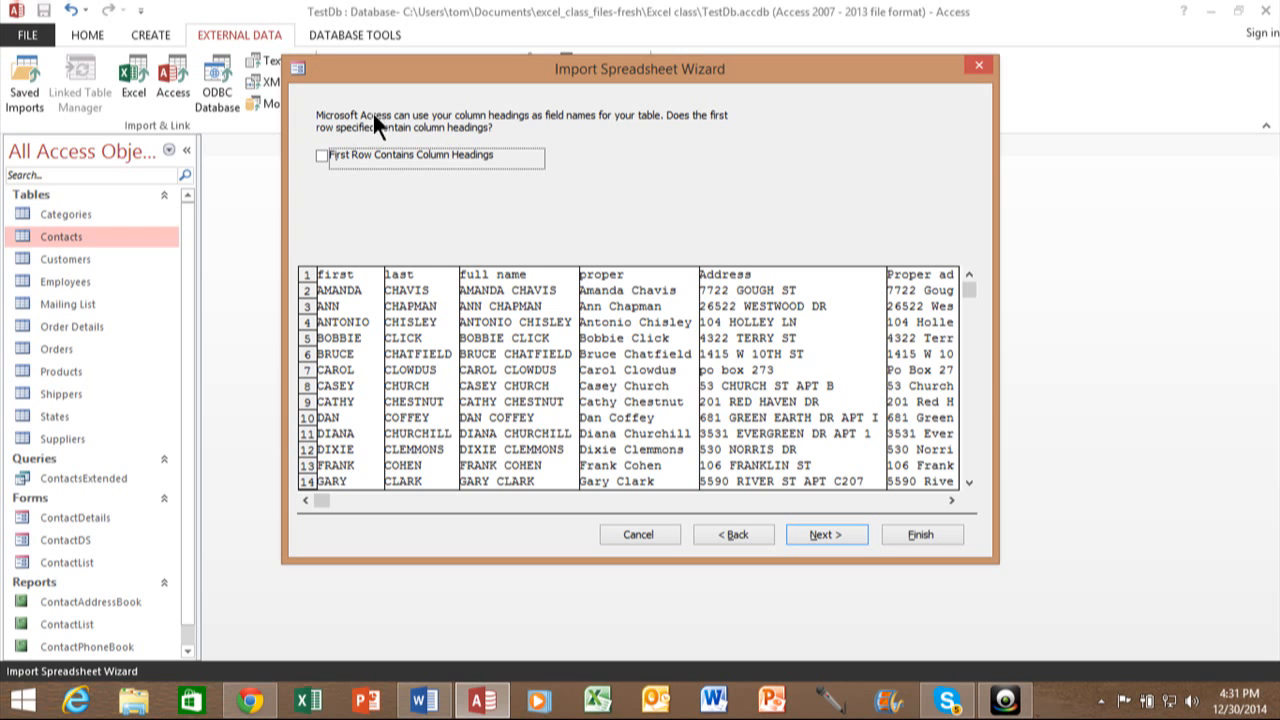
mouse_move(524, 130)
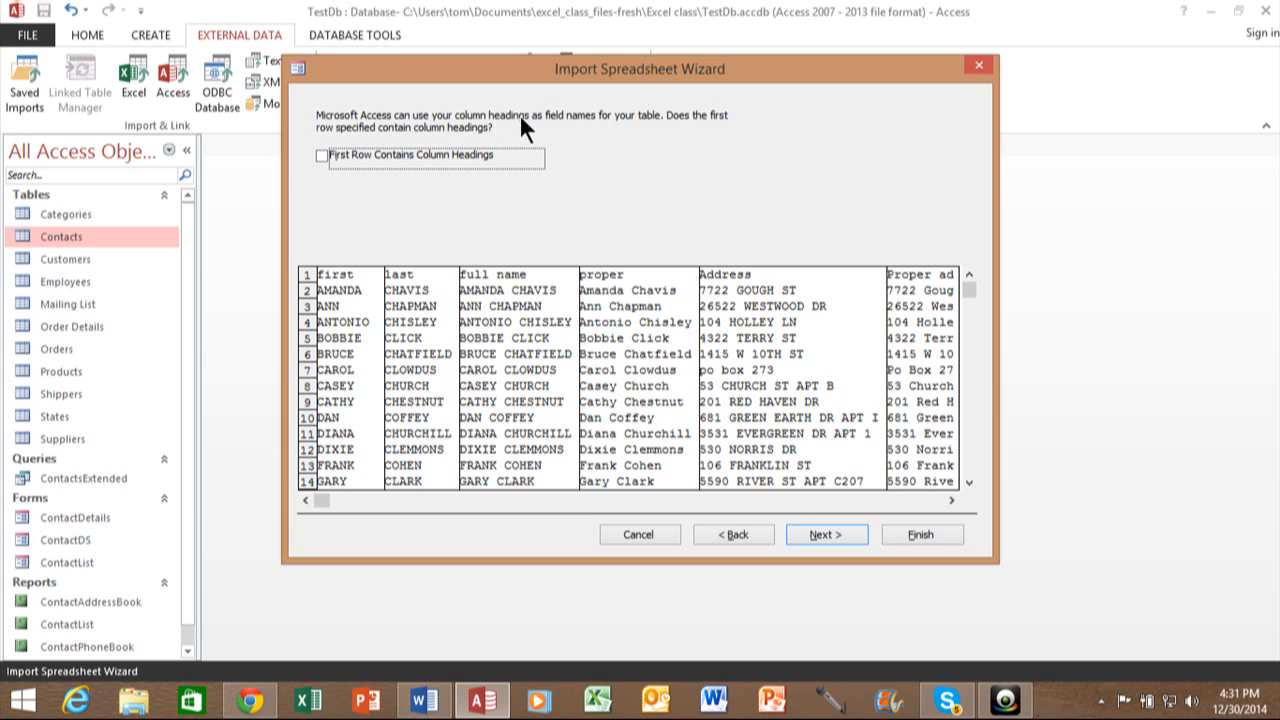
mouse_move(560, 110)
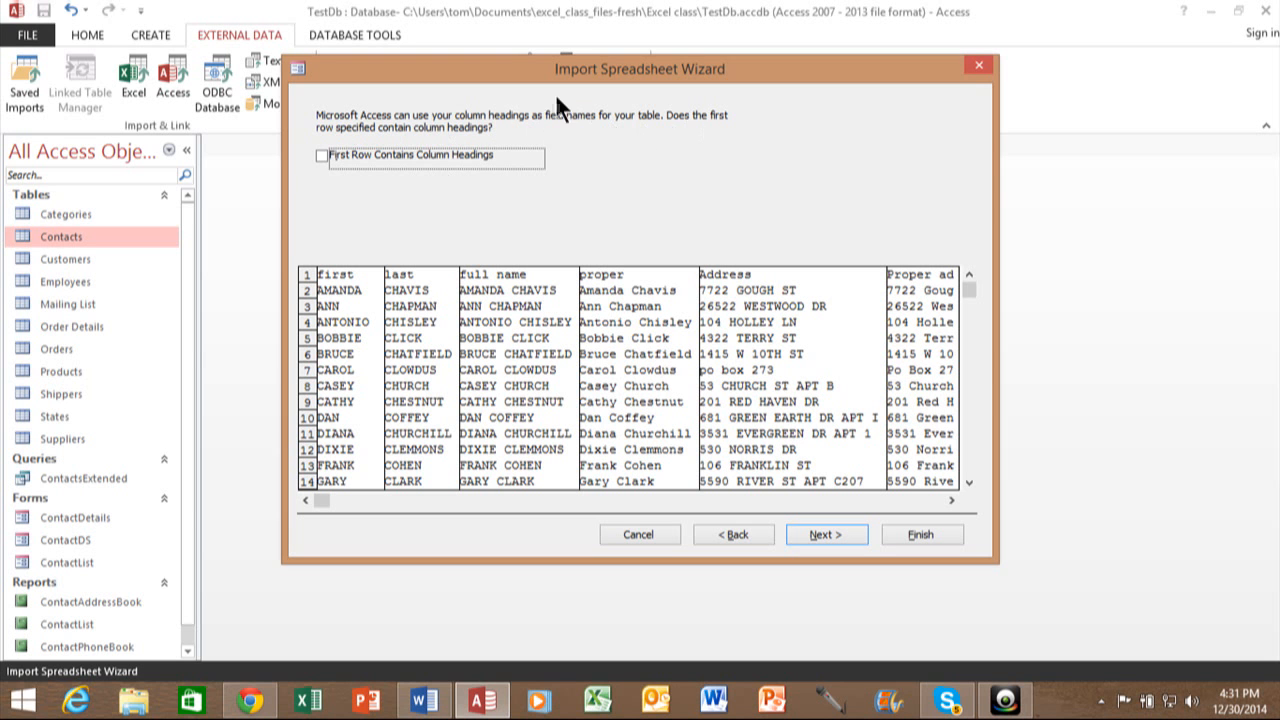
mouse_move(392, 258)
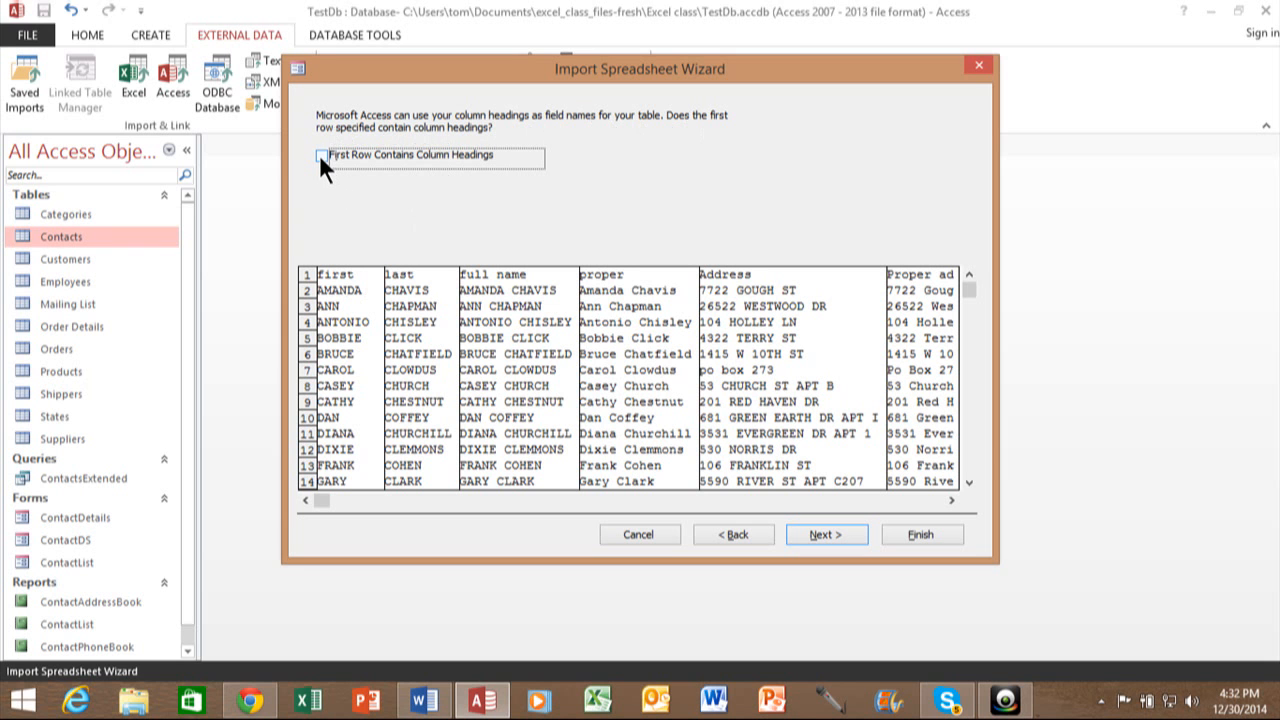
left_click(322, 156)
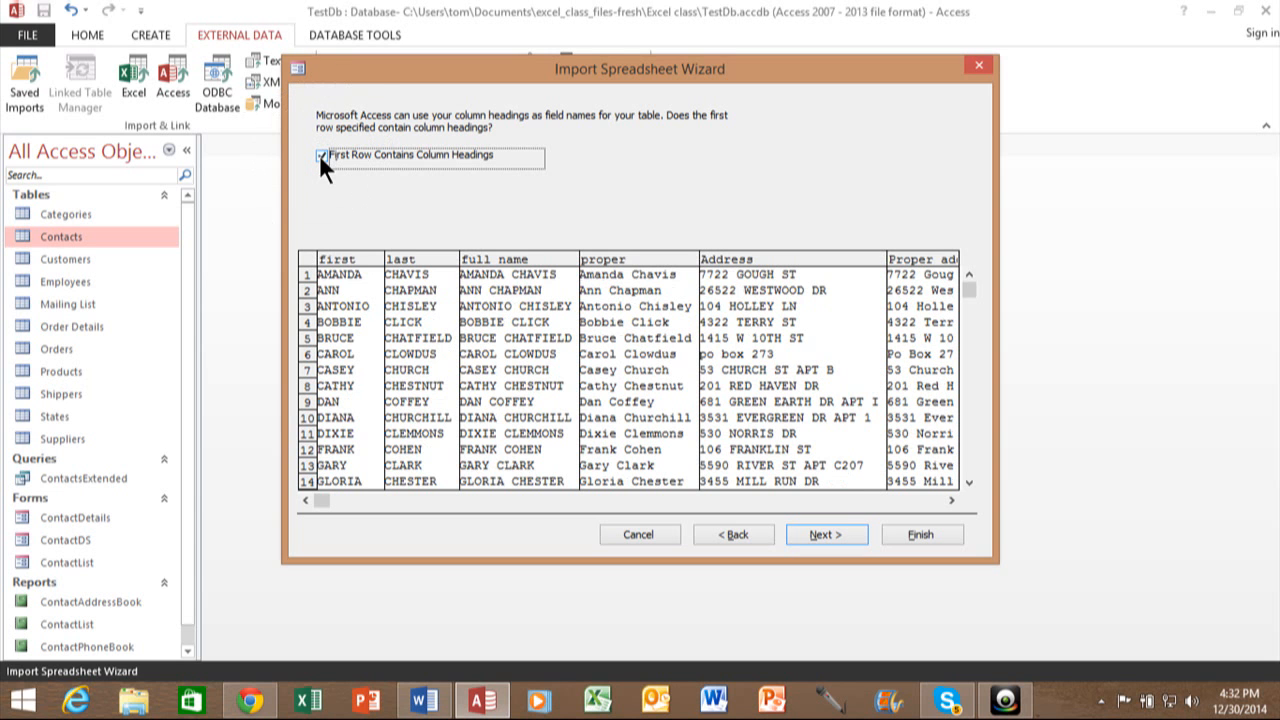
left_click(322, 156)
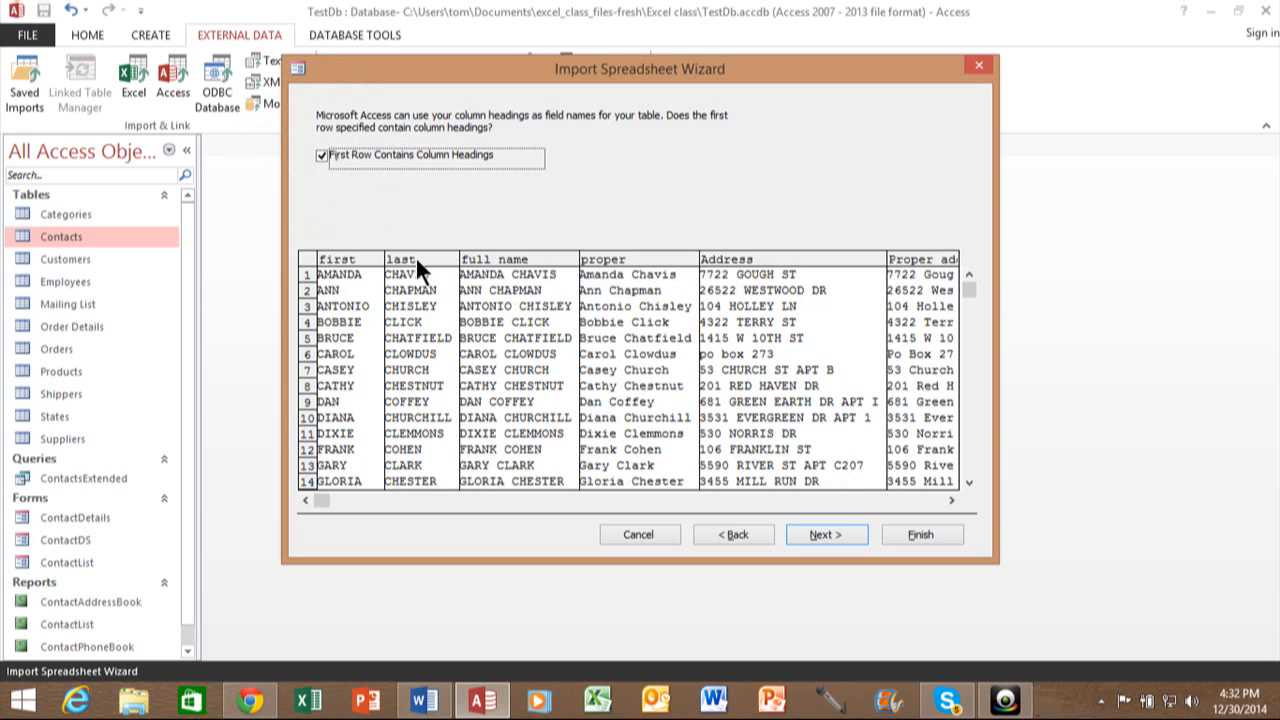
mouse_move(560, 336)
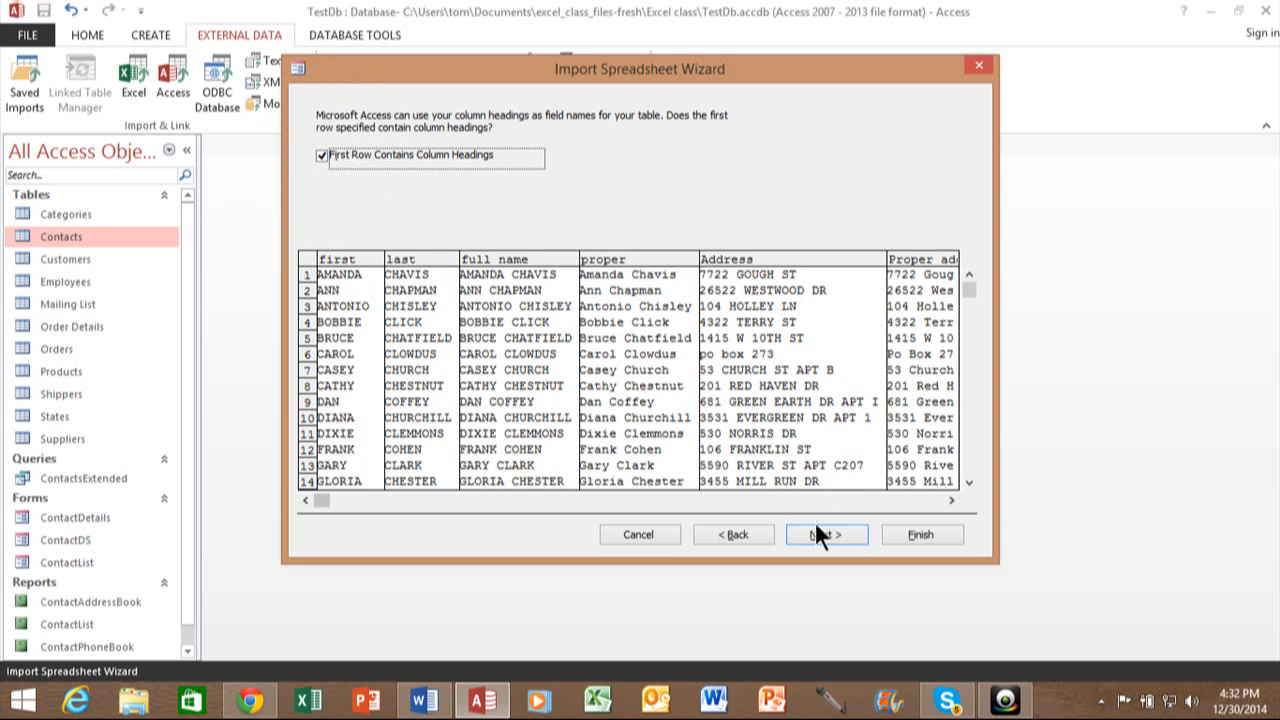
Step: Advance to field options and review the proper and first fields' names and data types unchanged
left_click(824, 534)
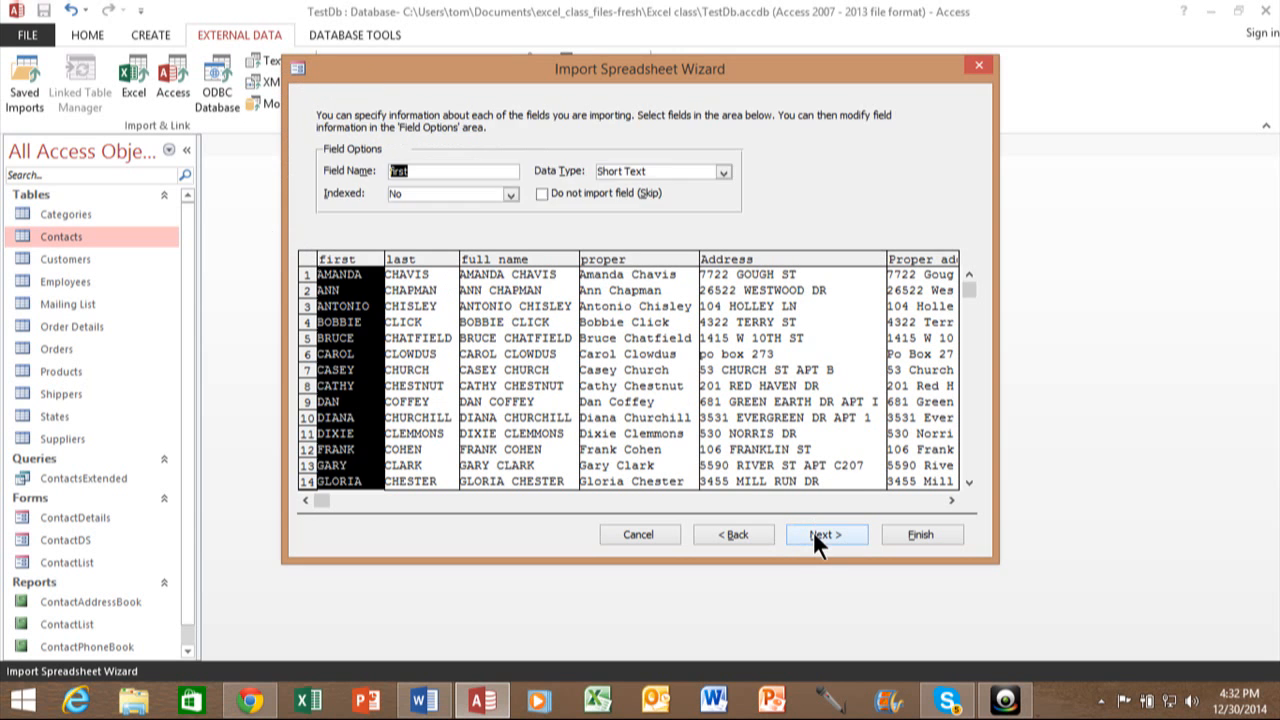
mouse_move(558, 328)
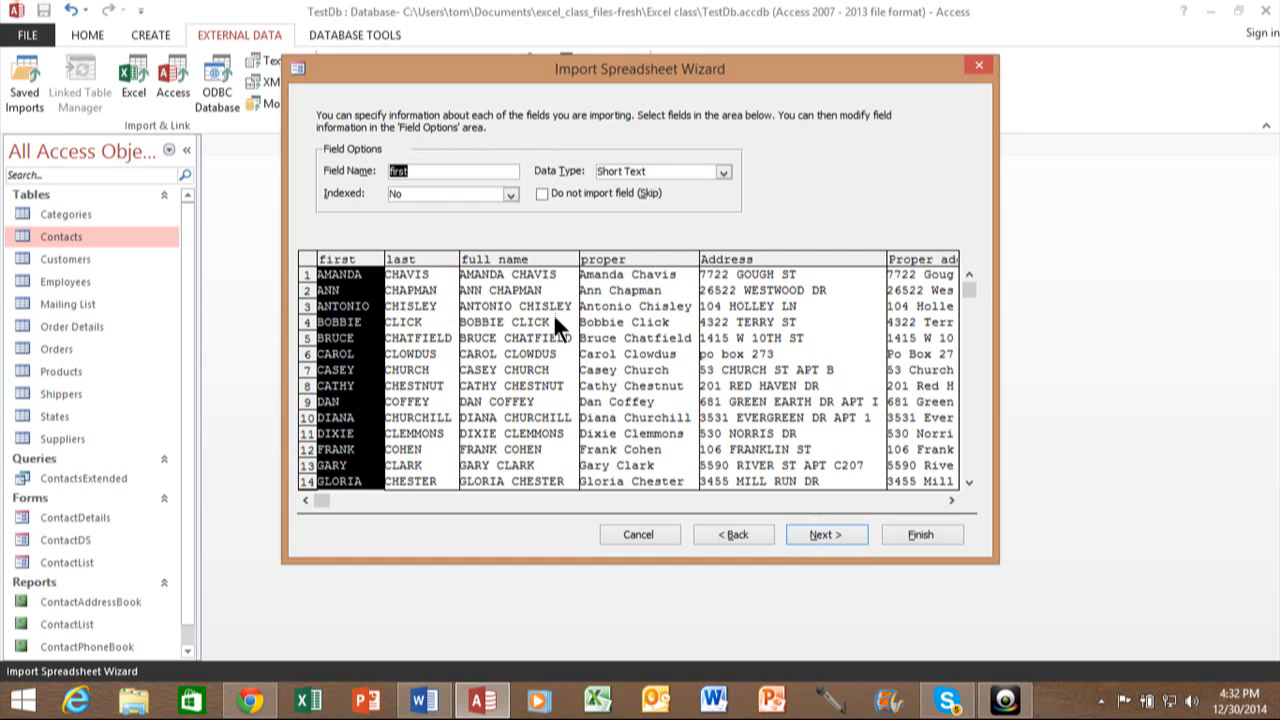
mouse_move(608, 328)
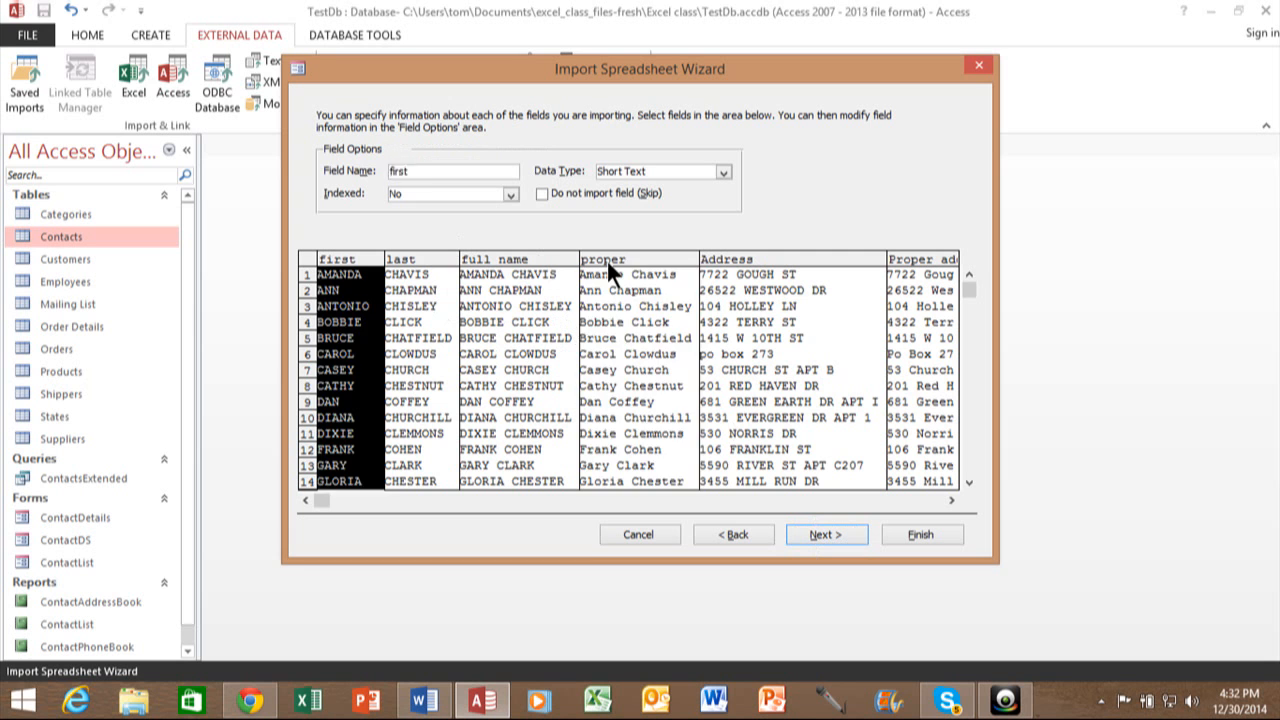
left_click(638, 258)
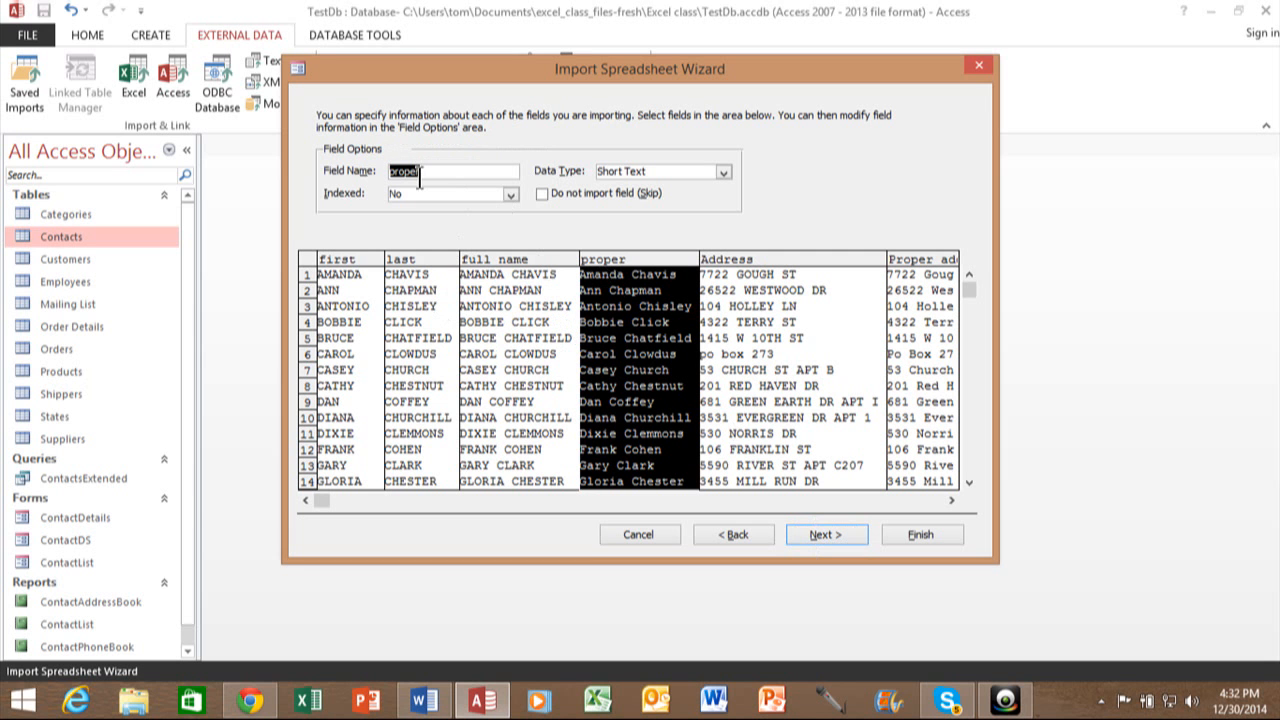
left_click(510, 194)
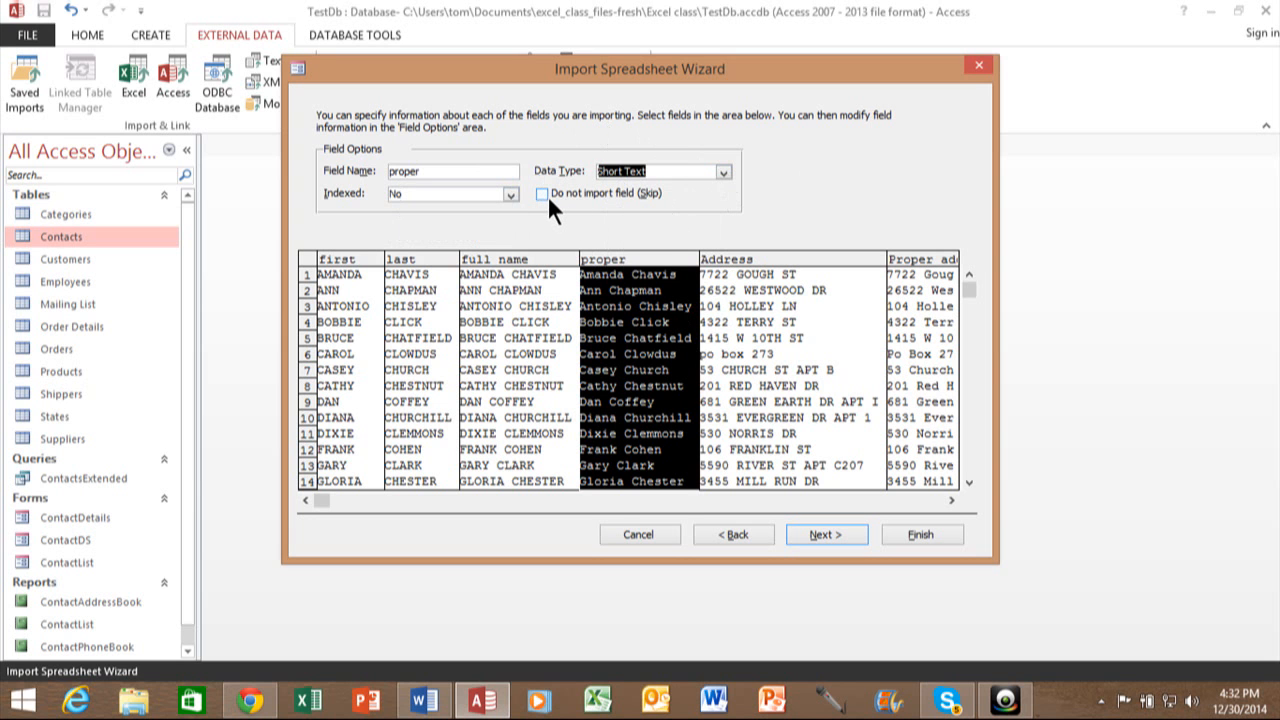
mouse_move(356, 276)
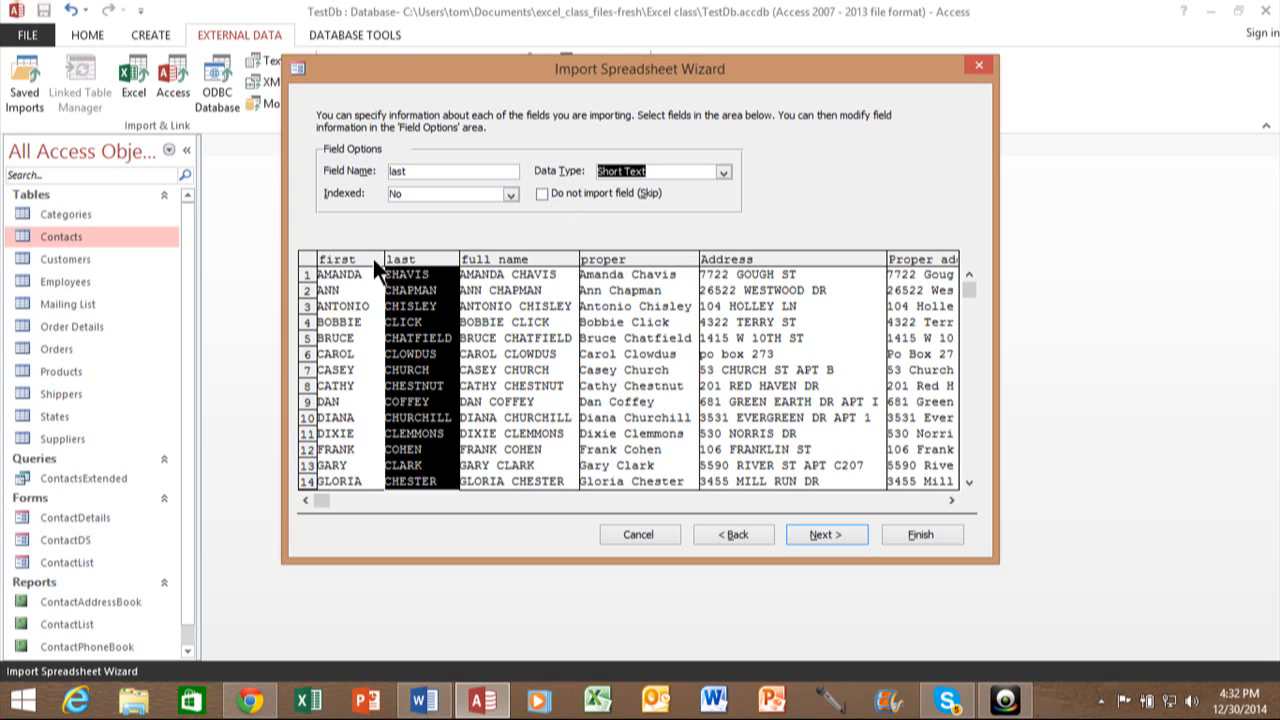
left_click(344, 260)
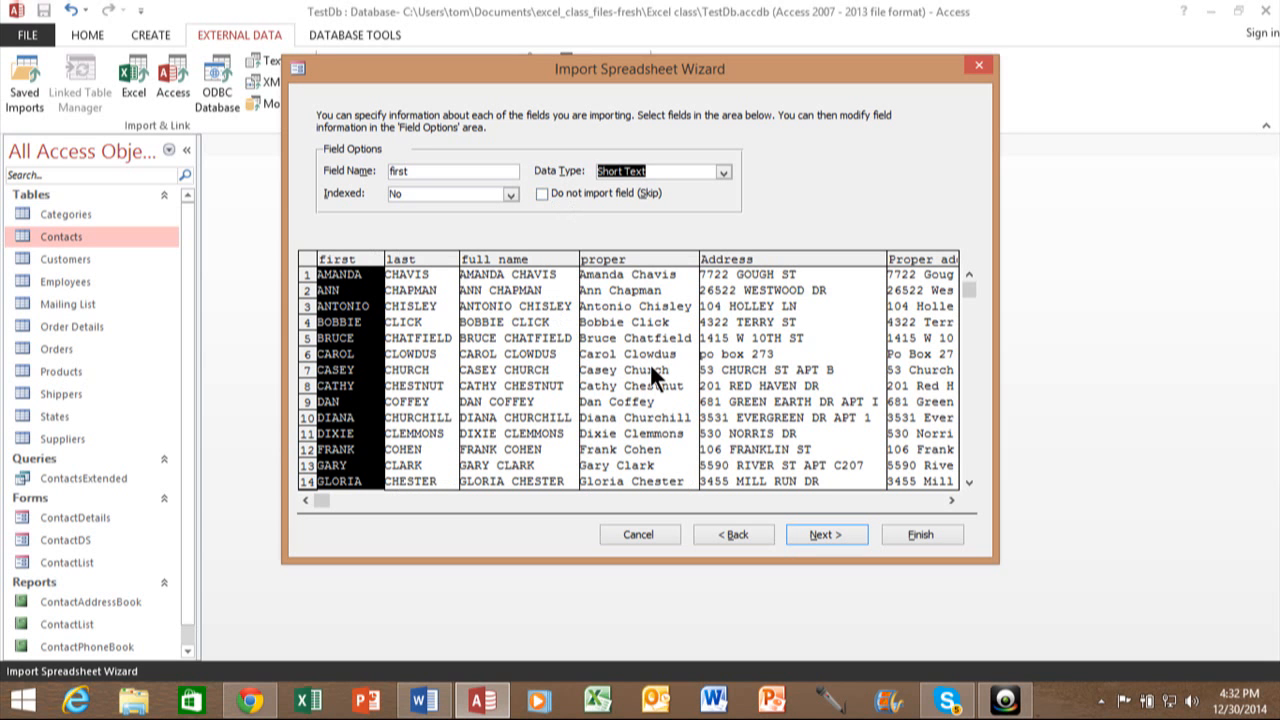
mouse_move(696, 252)
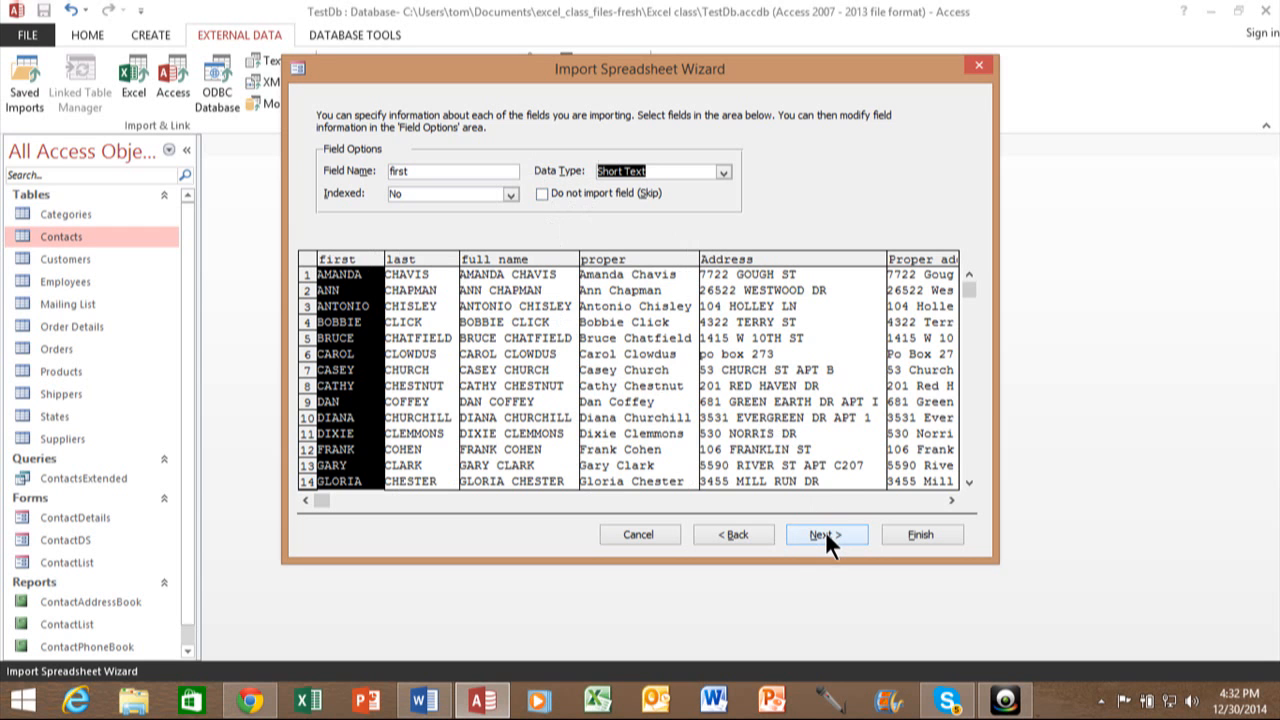
Step: On the primary key page, try own key and no key, then let Access add an ID key
left_click(824, 534)
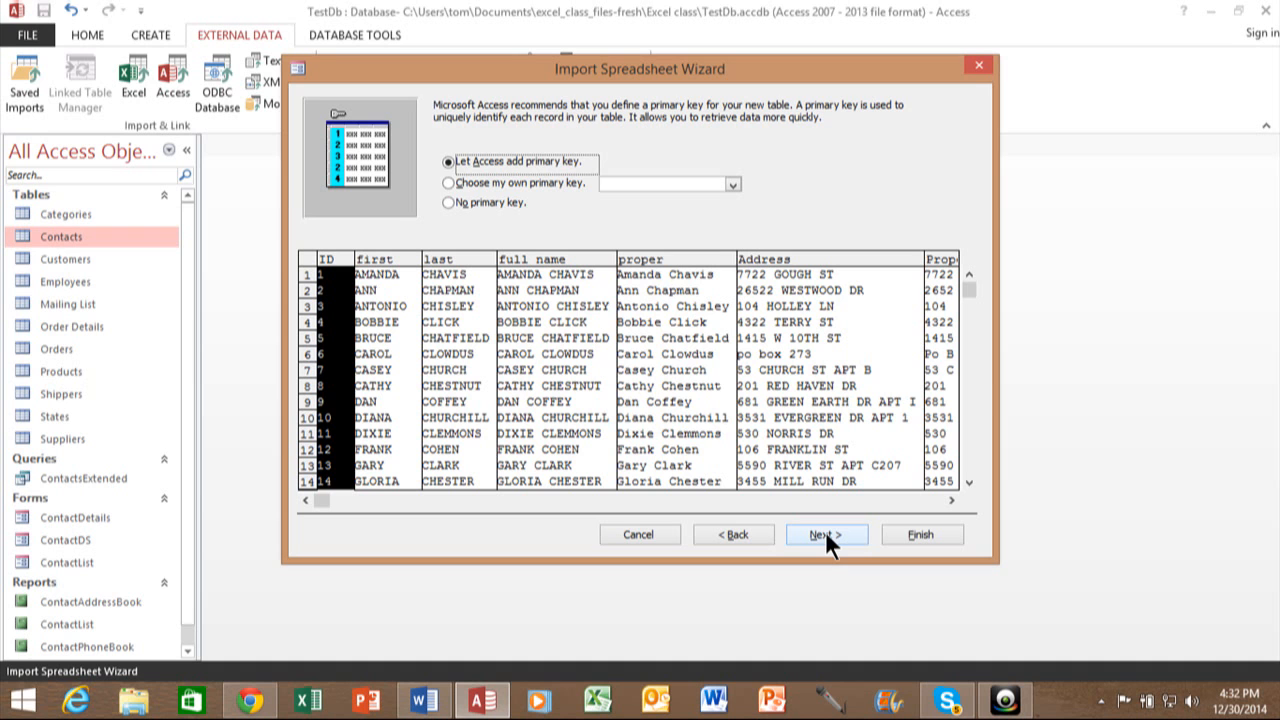
mouse_move(624, 142)
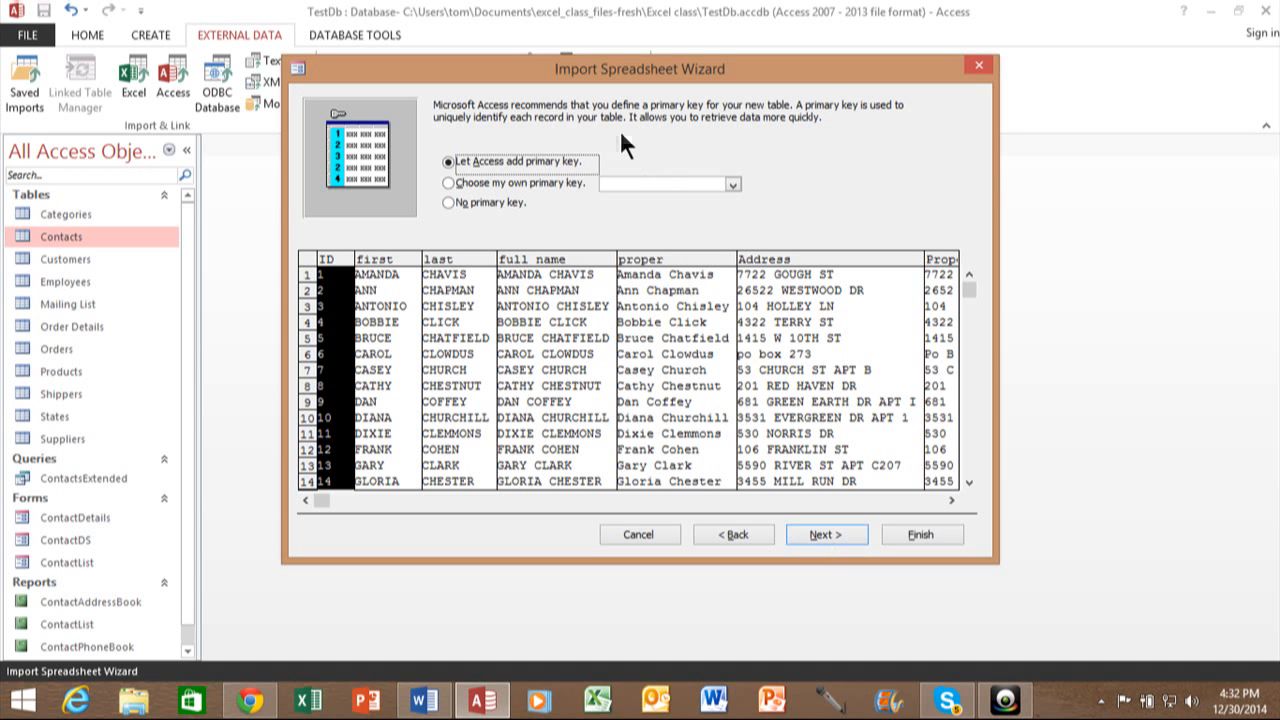
mouse_move(776, 120)
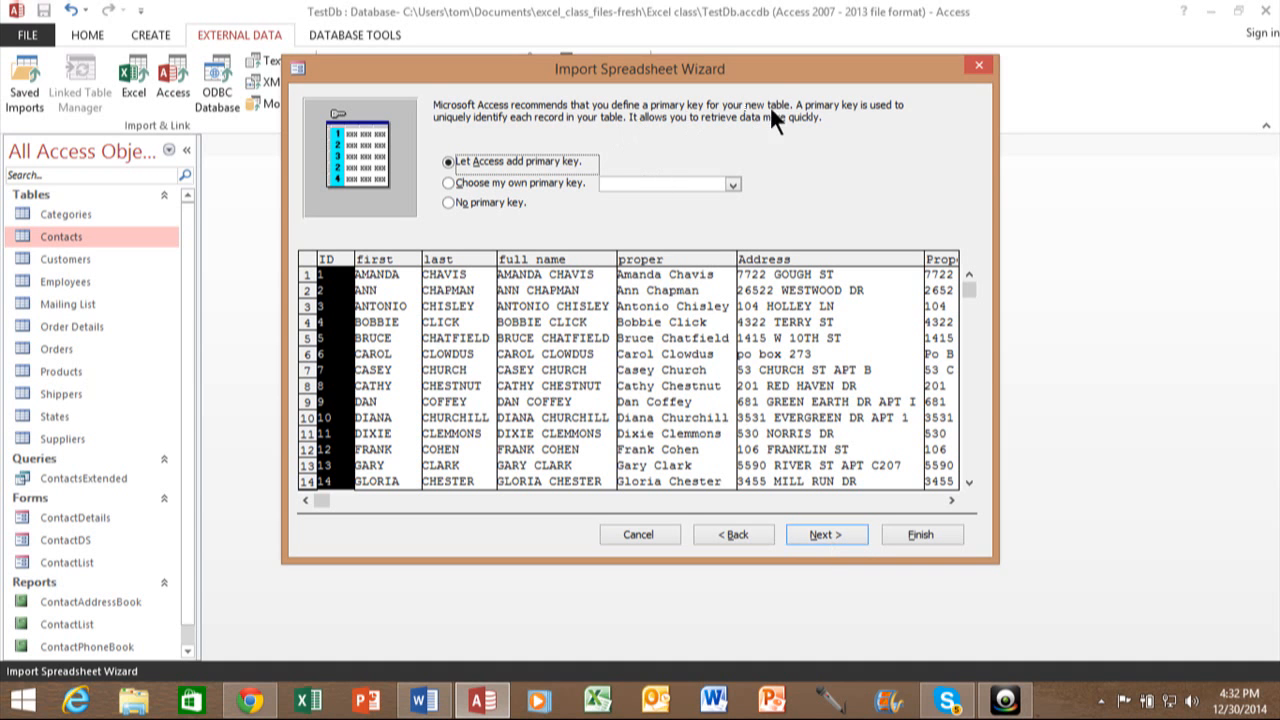
mouse_move(890, 118)
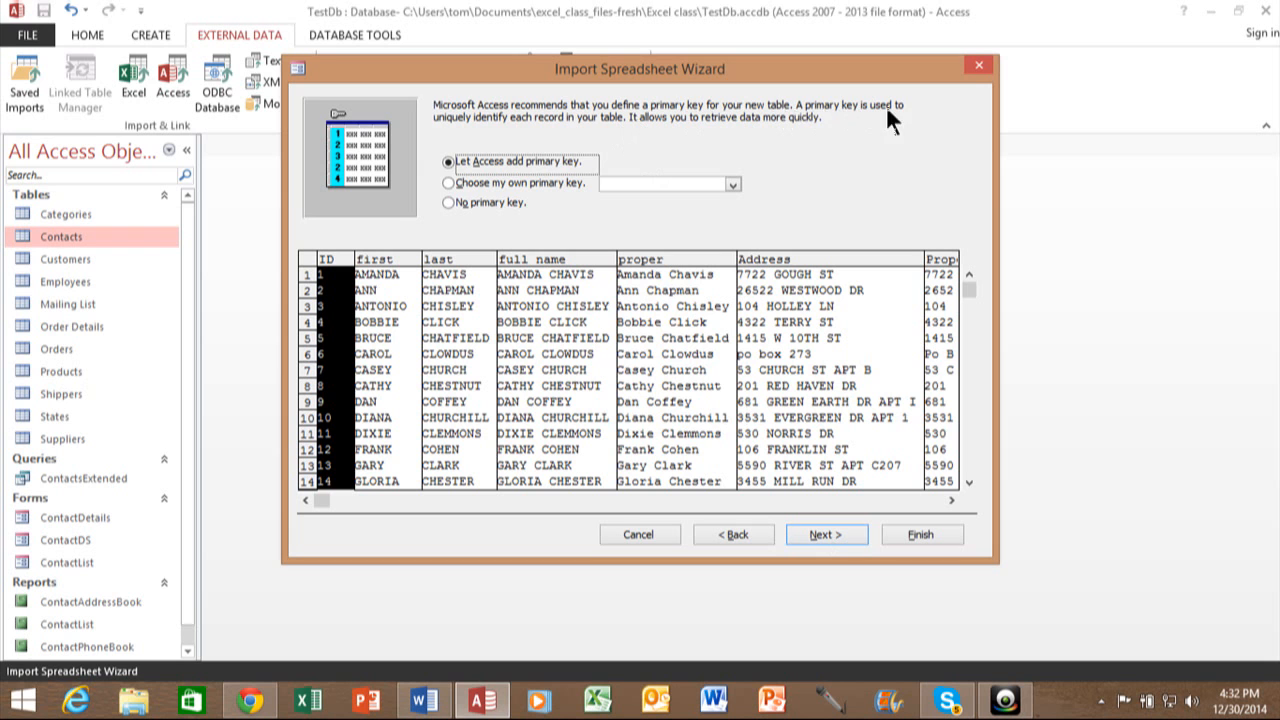
mouse_move(508, 132)
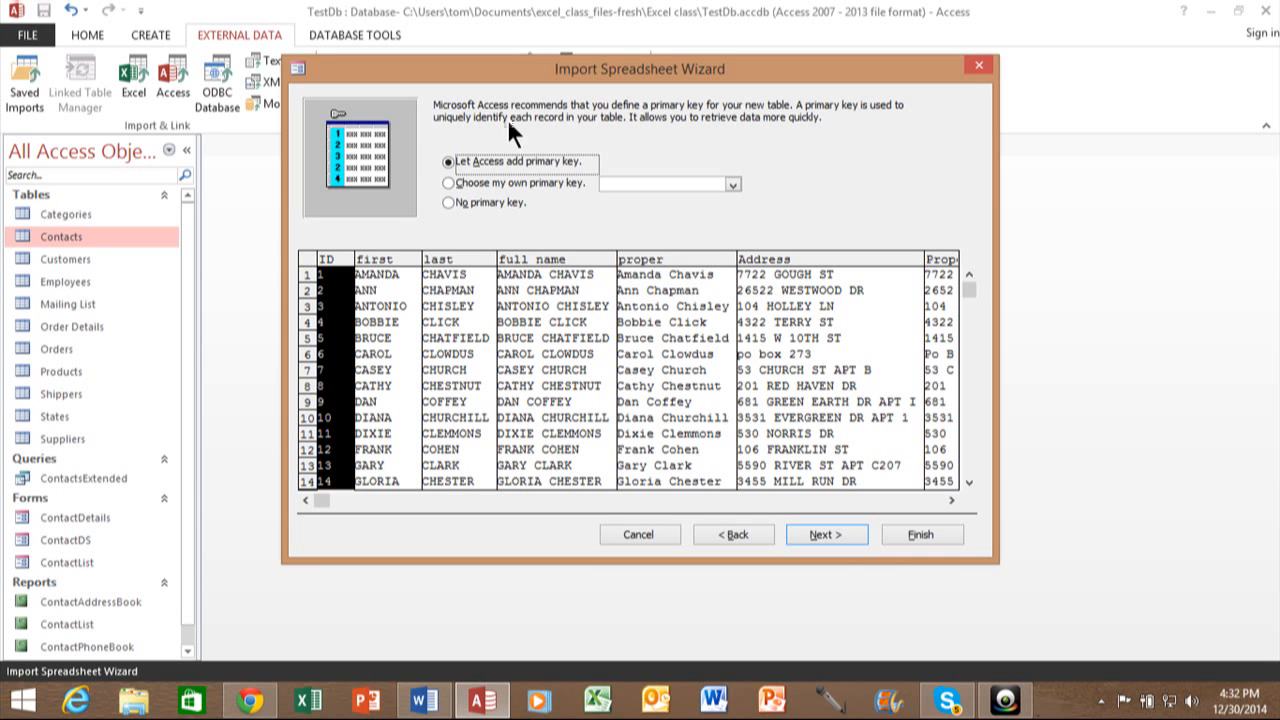
mouse_move(560, 140)
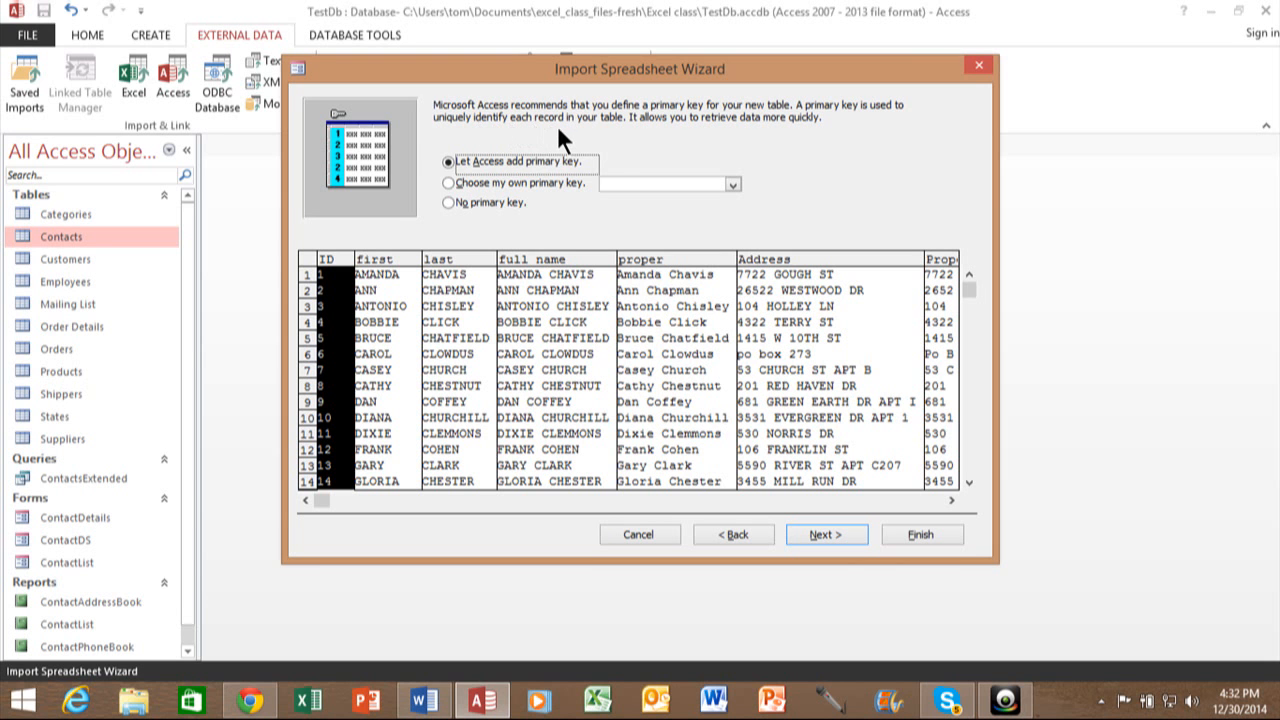
mouse_move(596, 136)
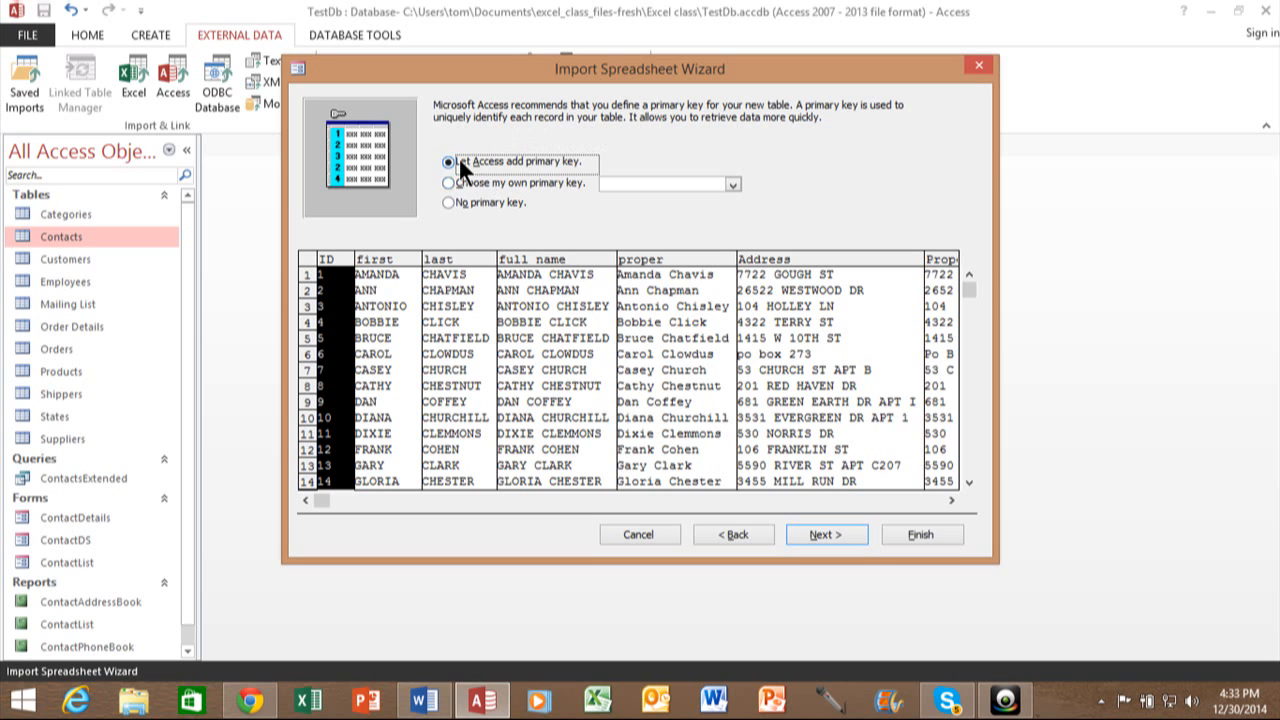
mouse_move(332, 258)
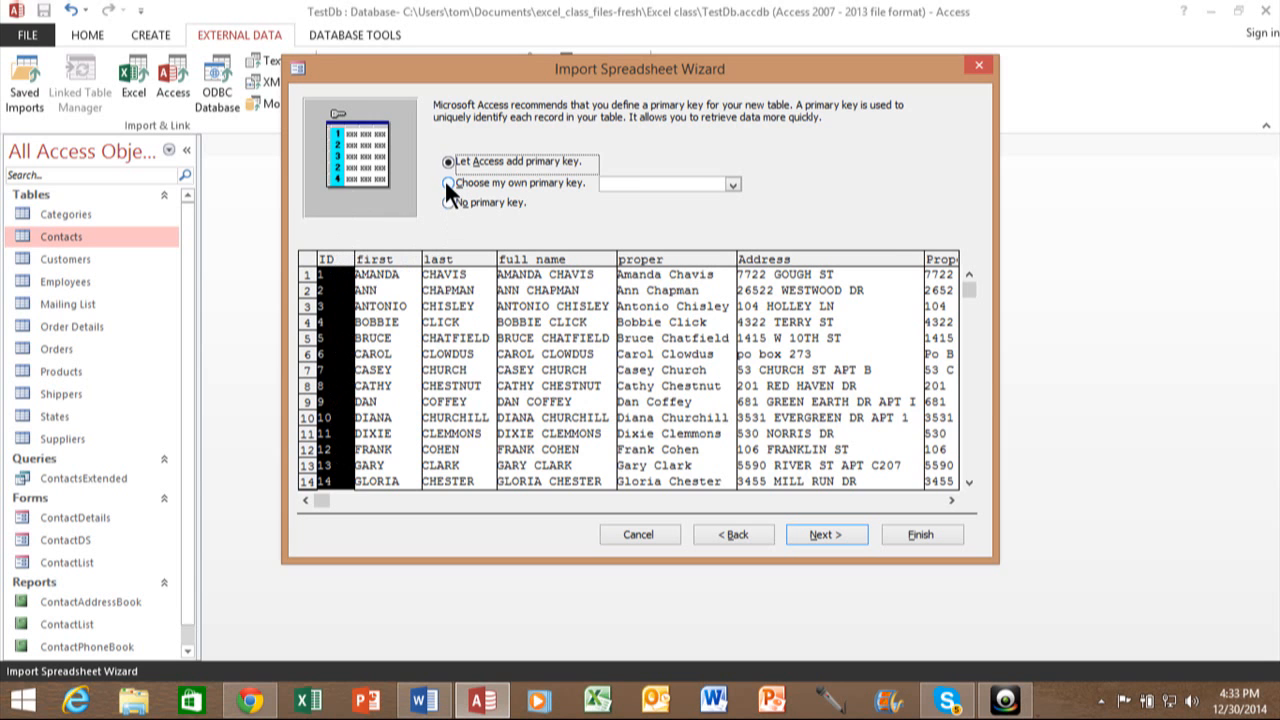
left_click(452, 184)
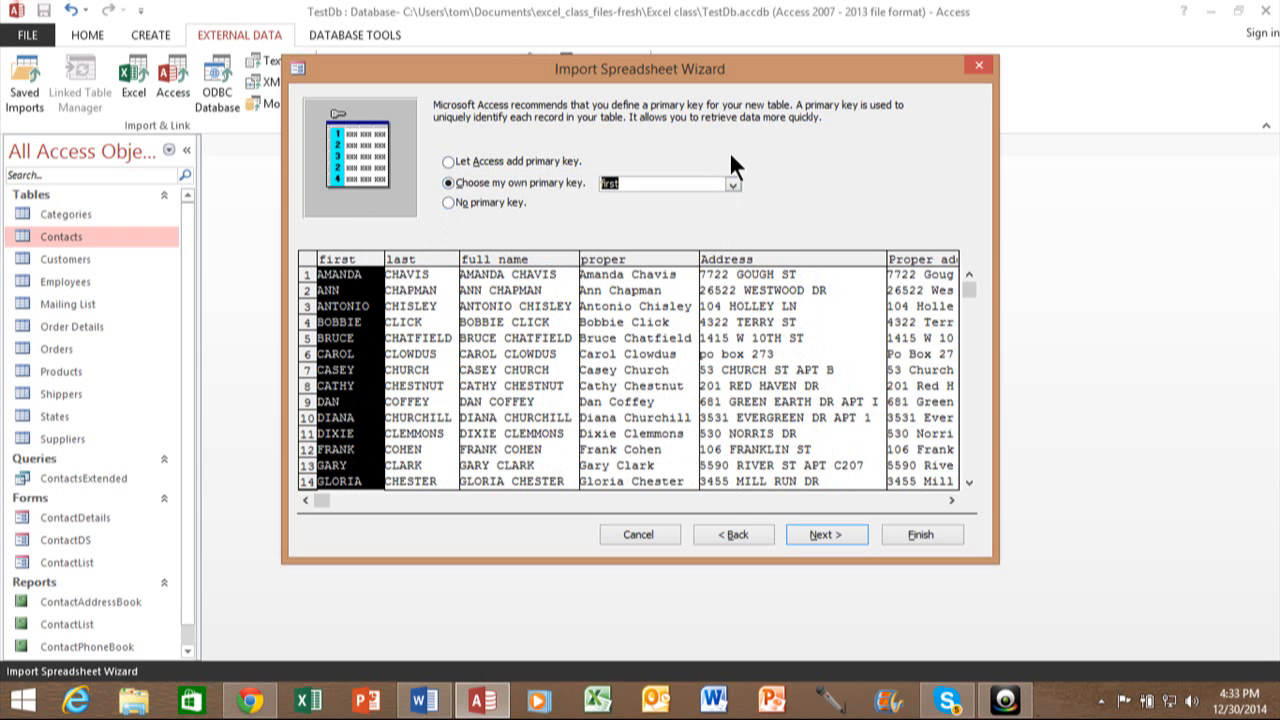
left_click(448, 202)
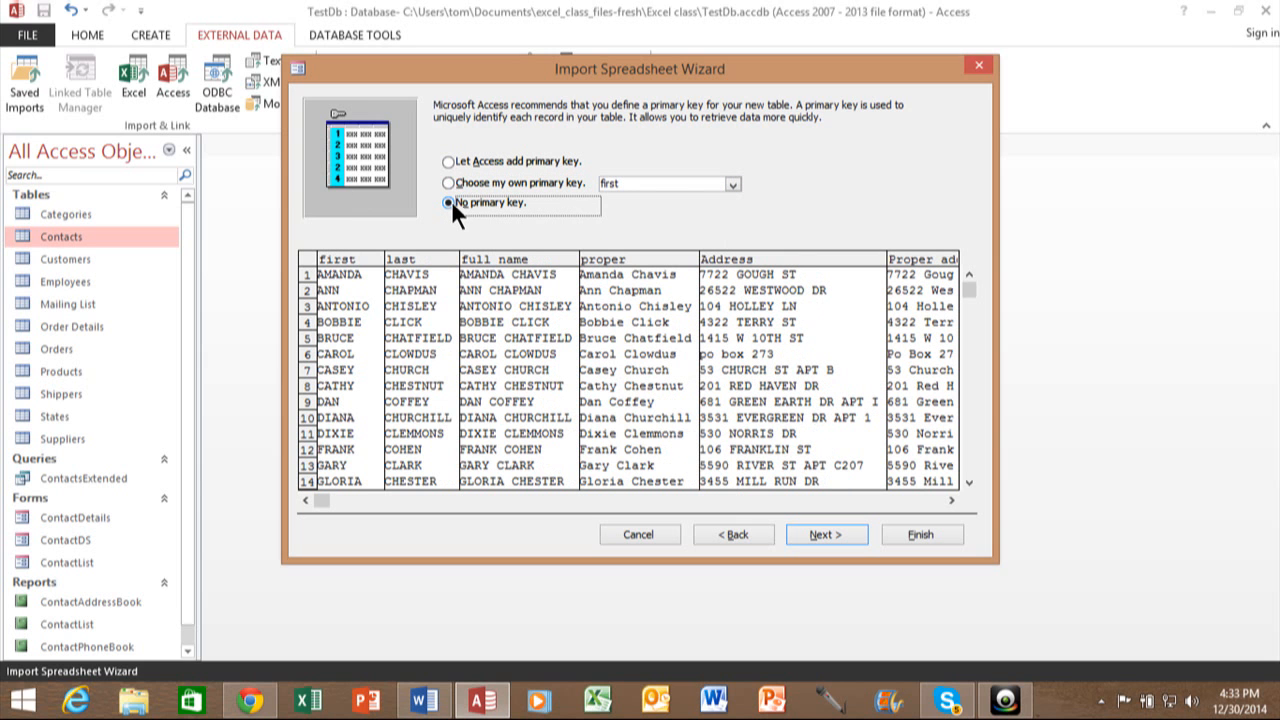
left_click(448, 160)
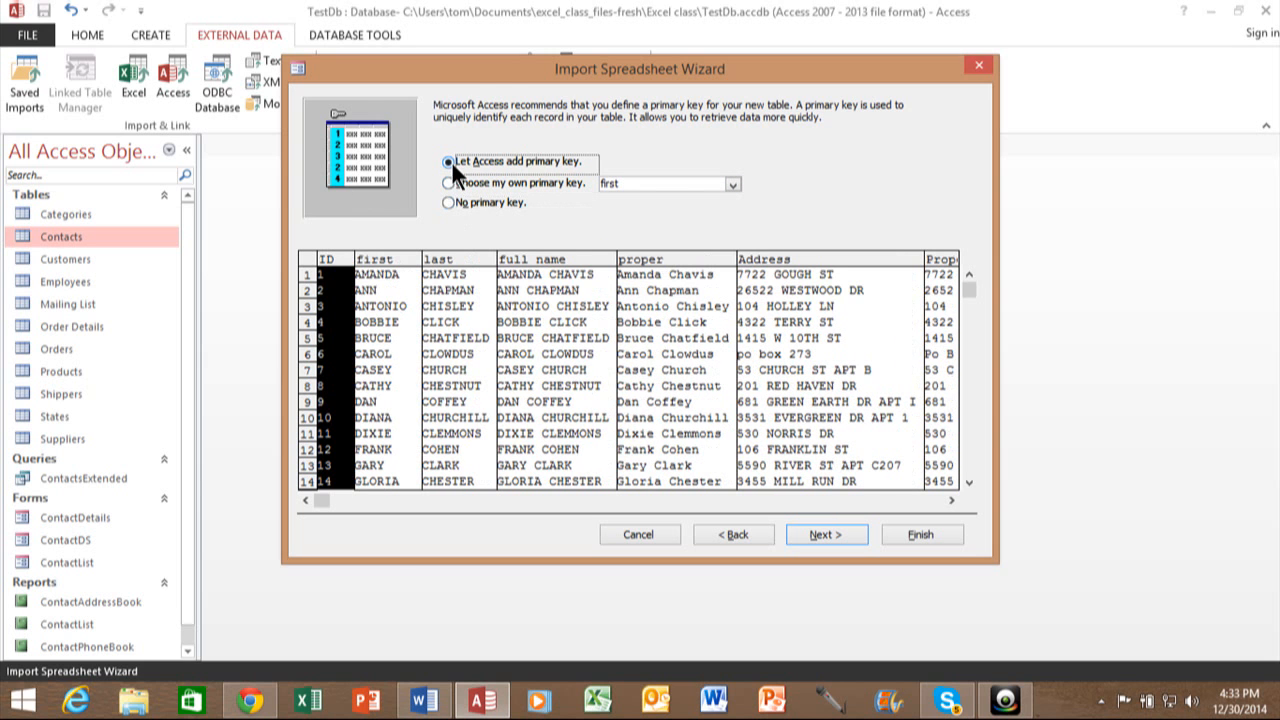
mouse_move(768, 500)
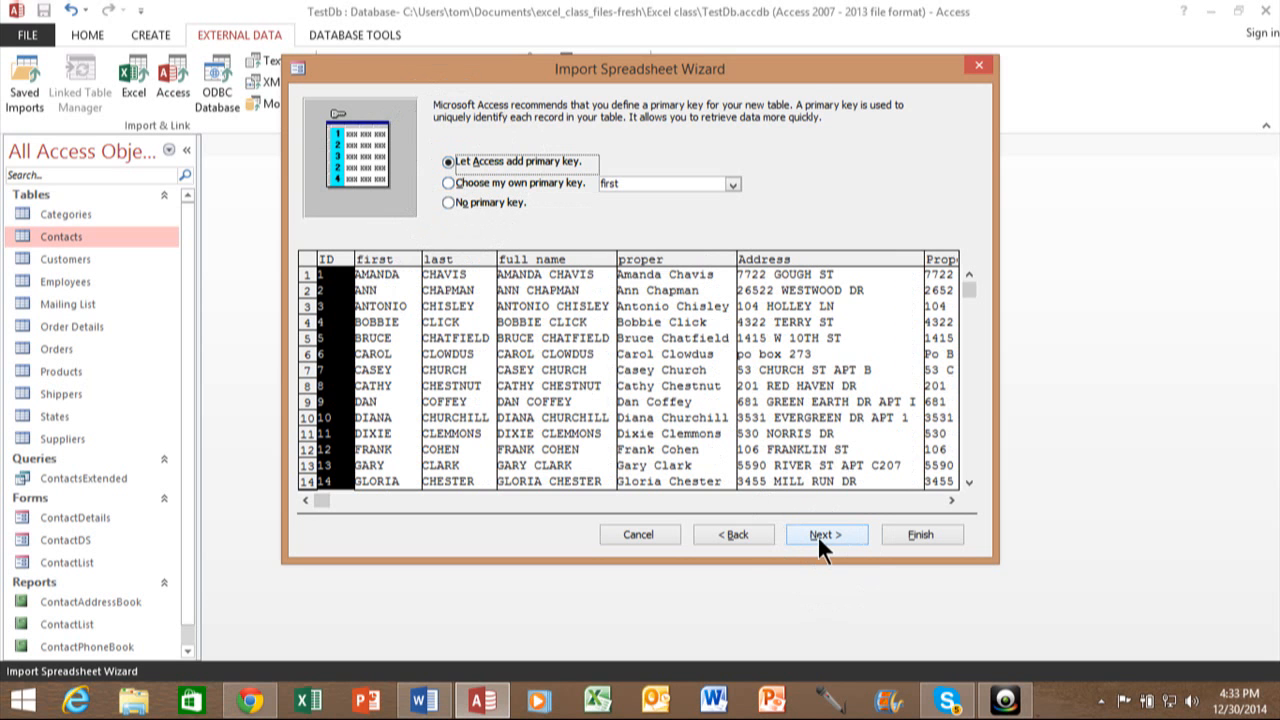
Step: Advance to the final page and name the new table Addresses
left_click(824, 534)
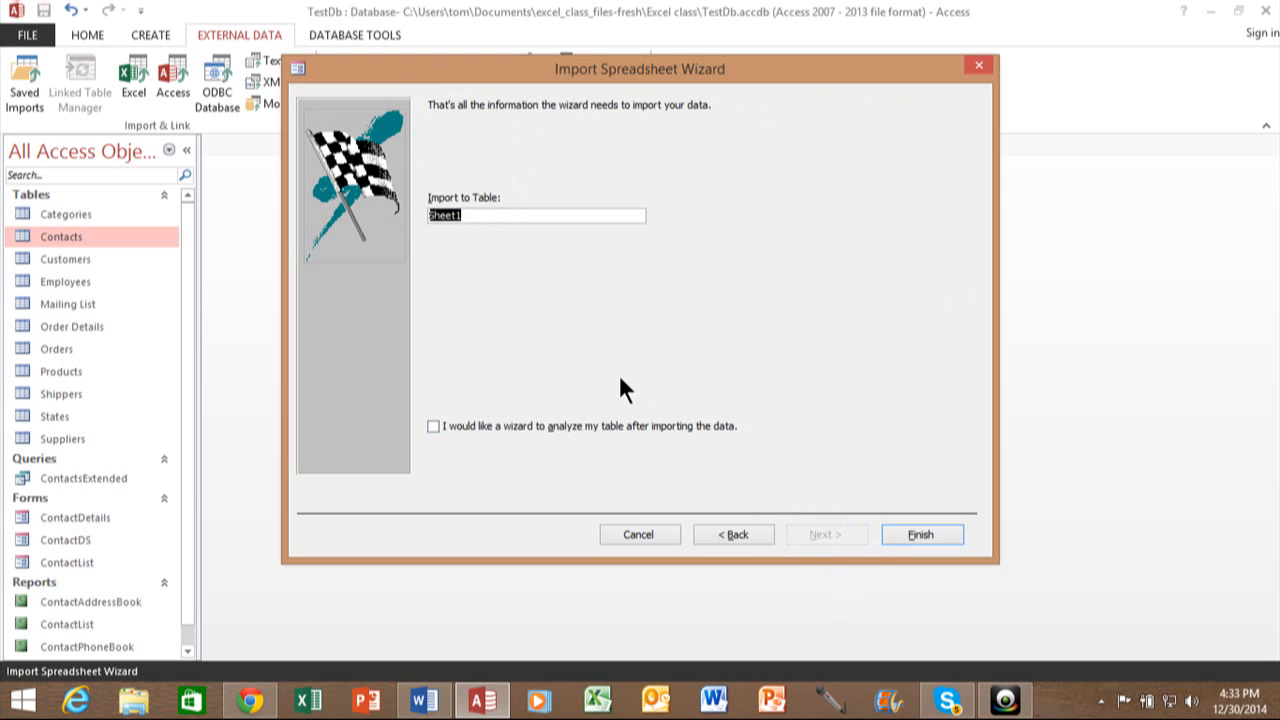
type("Addr")
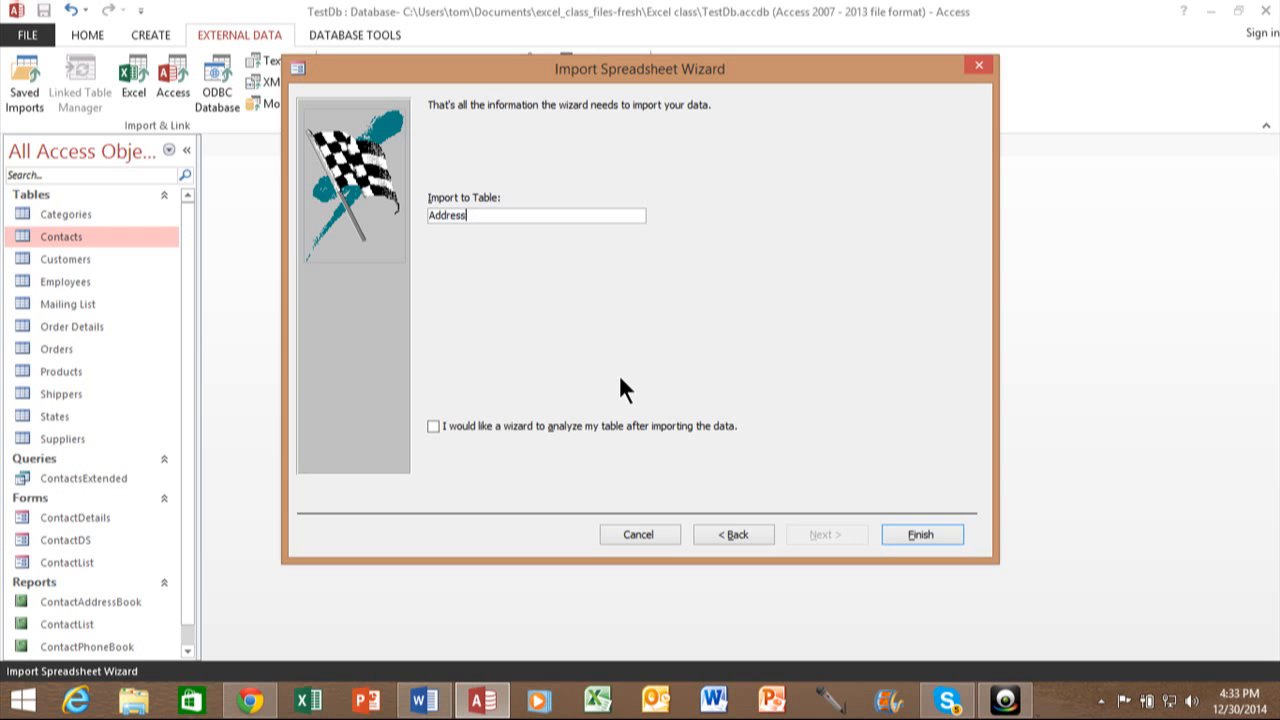
type("es")
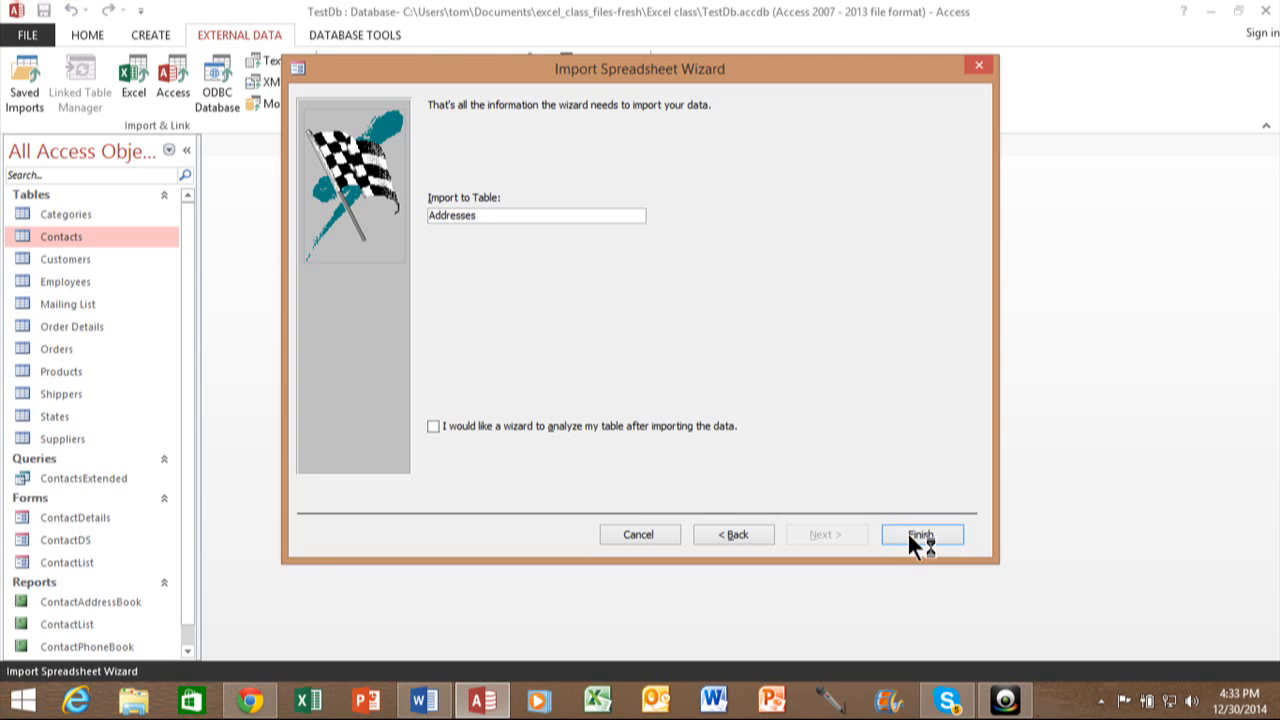
Step: Finish importing ADDRESS.XLS into the Addresses table, leaving import steps unsaved
left_click(920, 534)
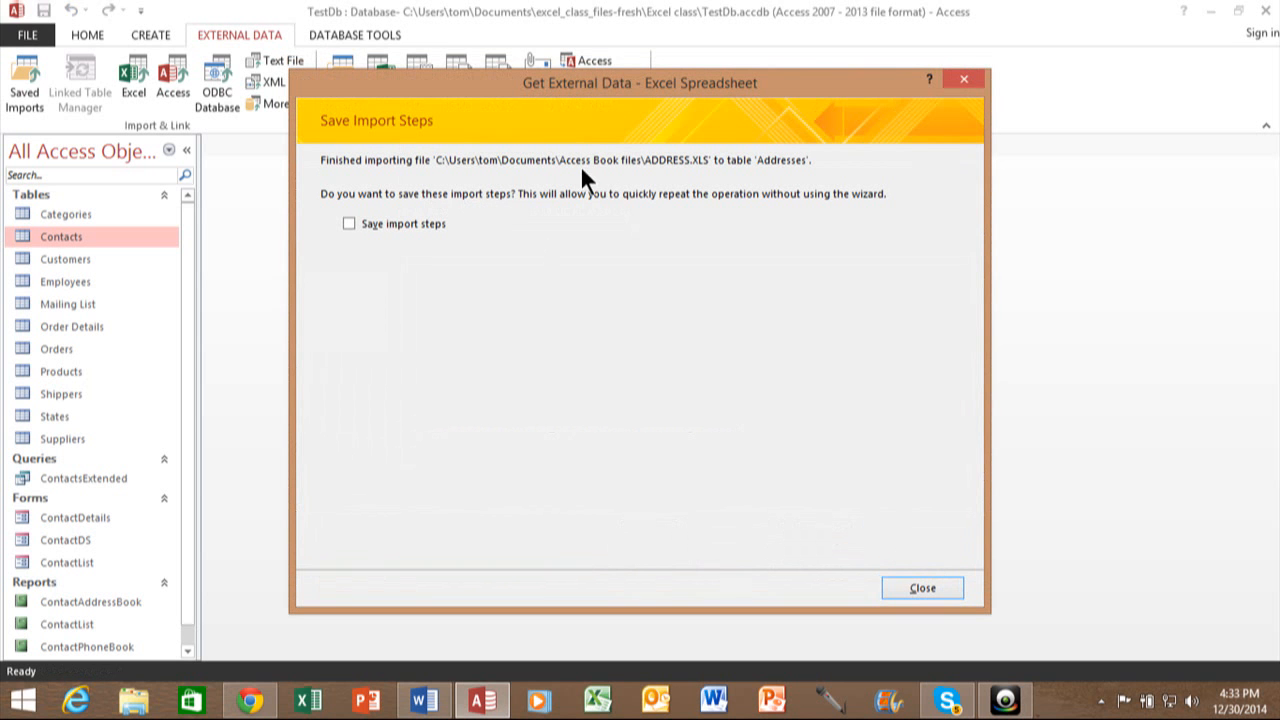
mouse_move(356, 216)
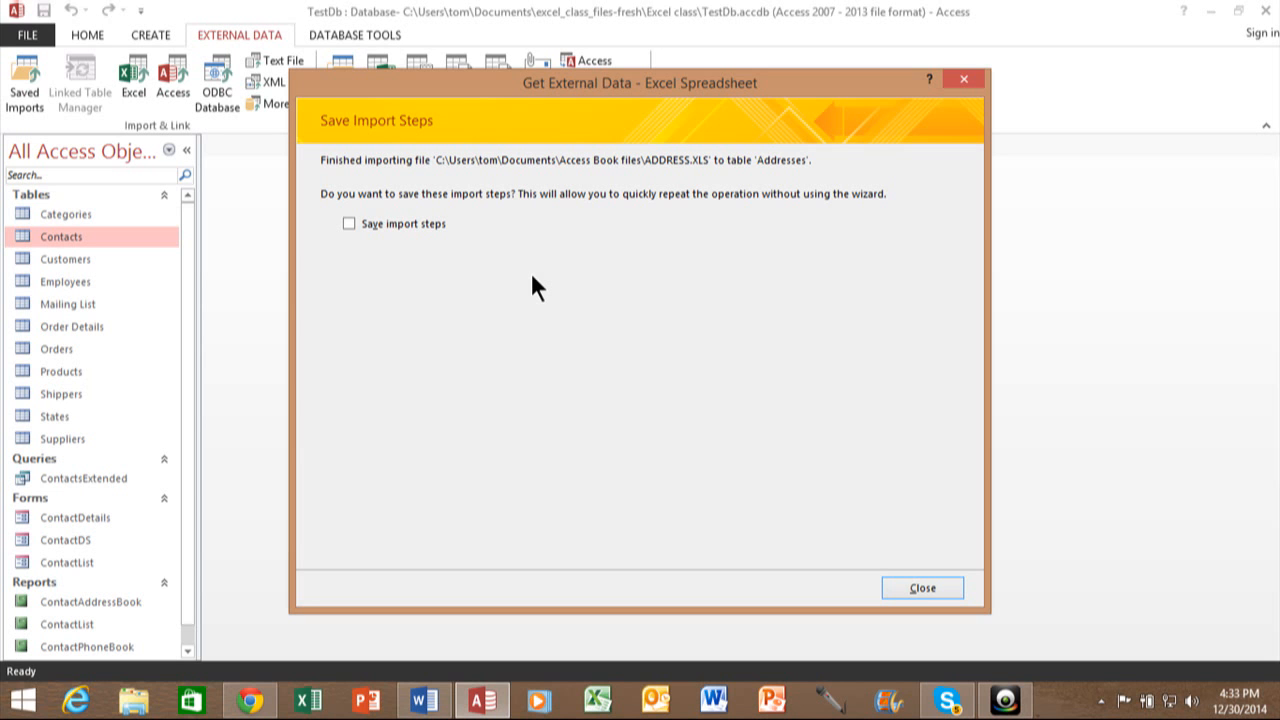
mouse_move(362, 248)
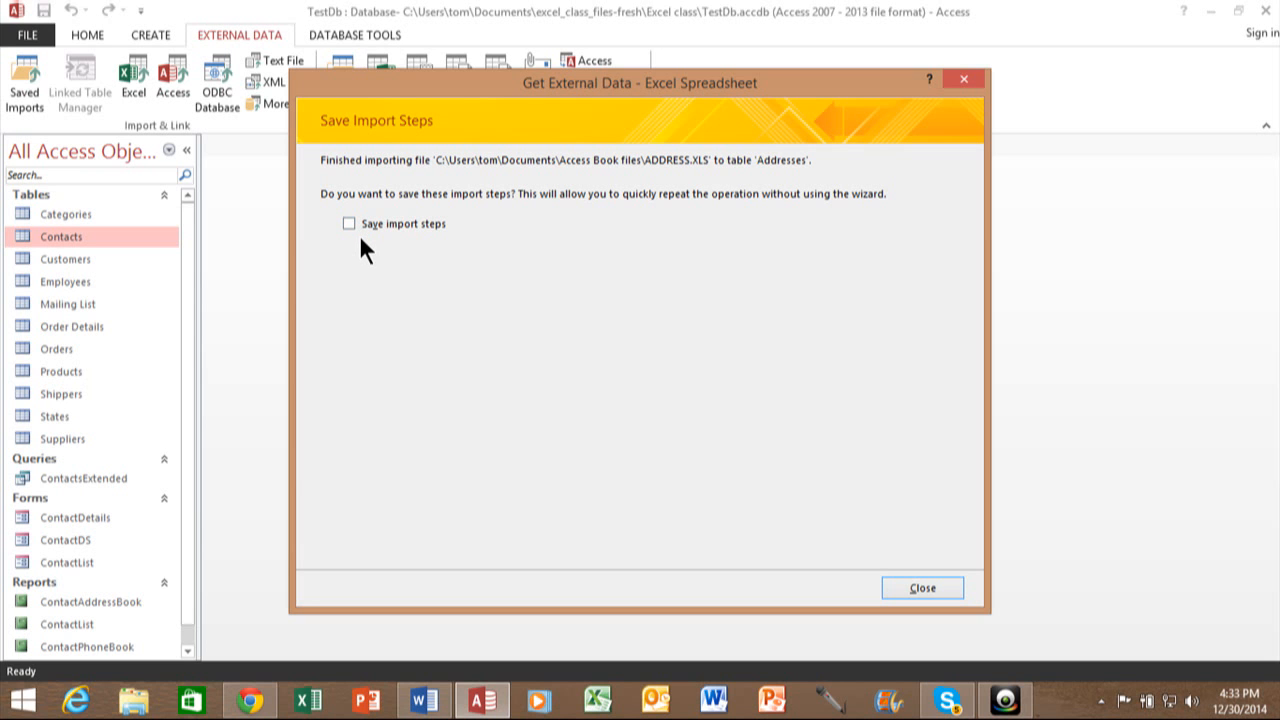
mouse_move(730, 438)
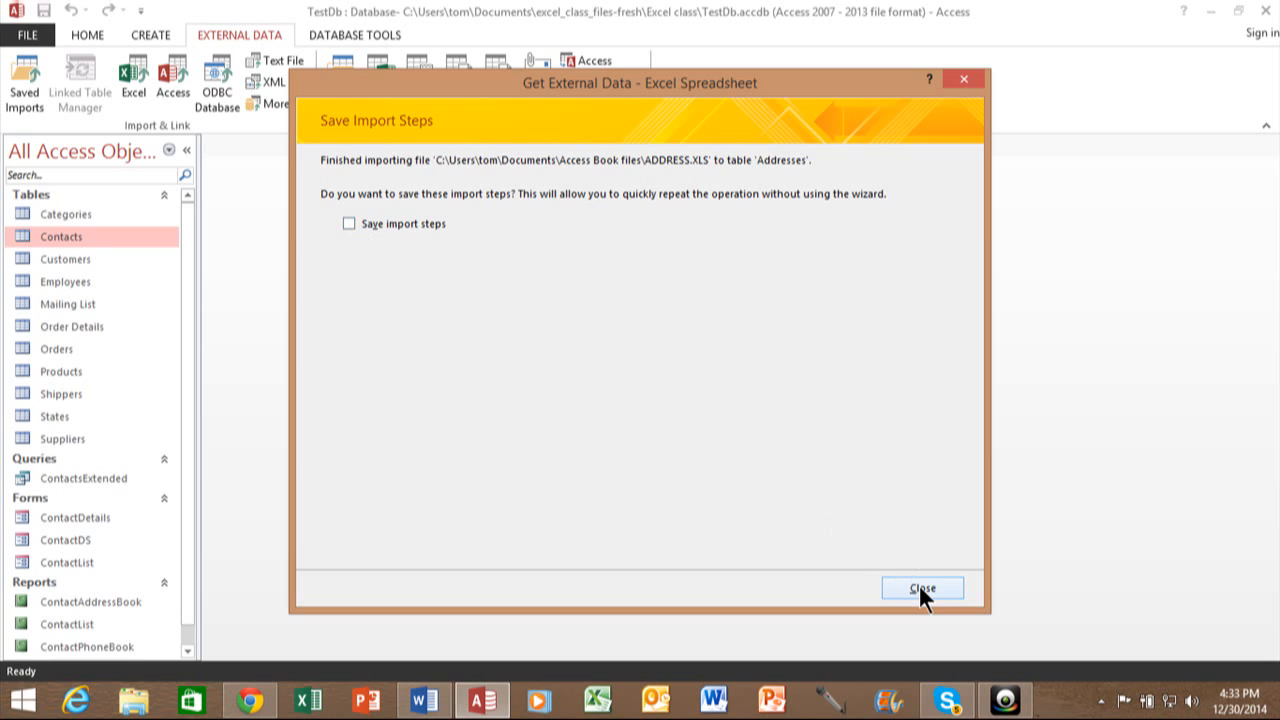
Step: Dismiss the import summary and review the Addresses table's imported name and address records
left_click(920, 588)
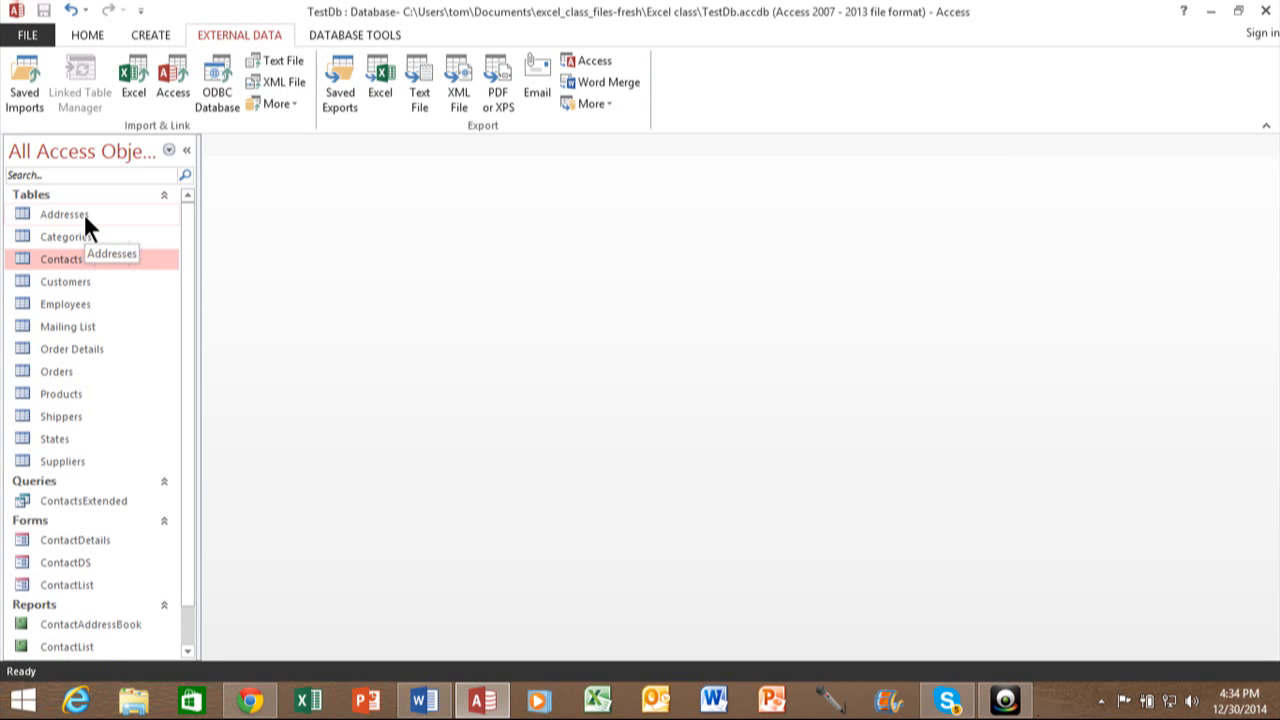
double_click(64, 214)
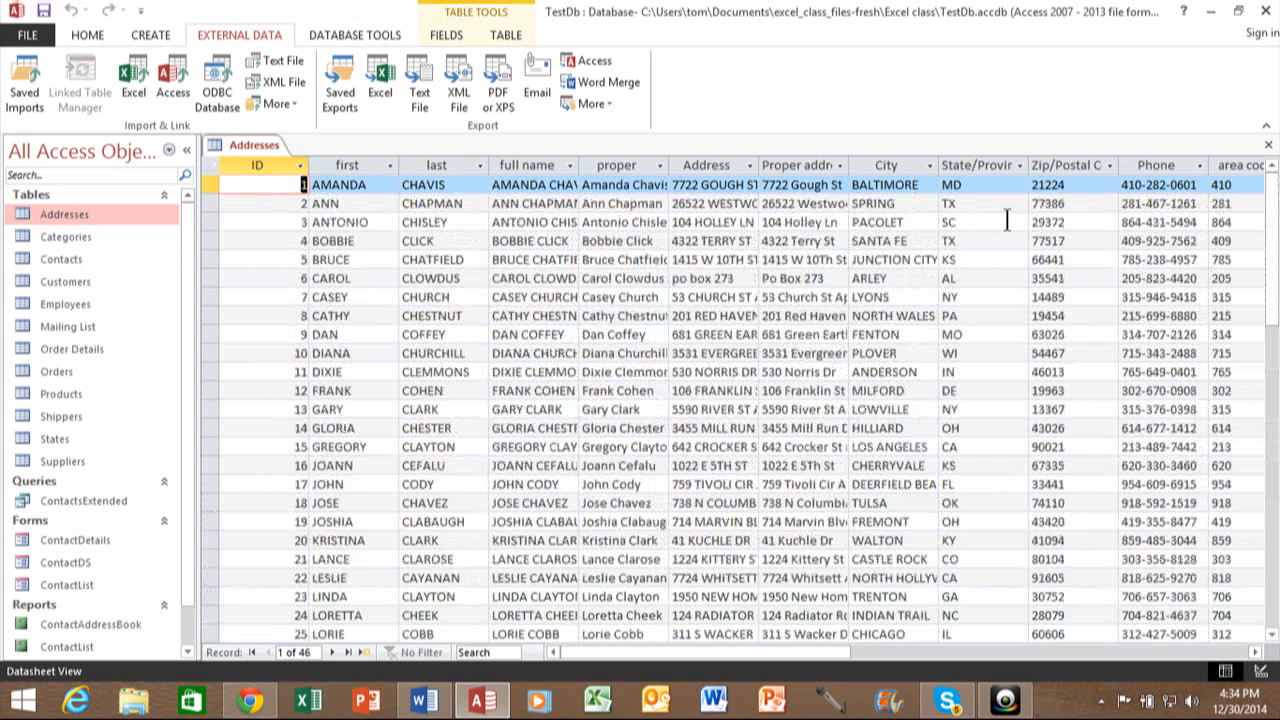
mouse_move(1244, 124)
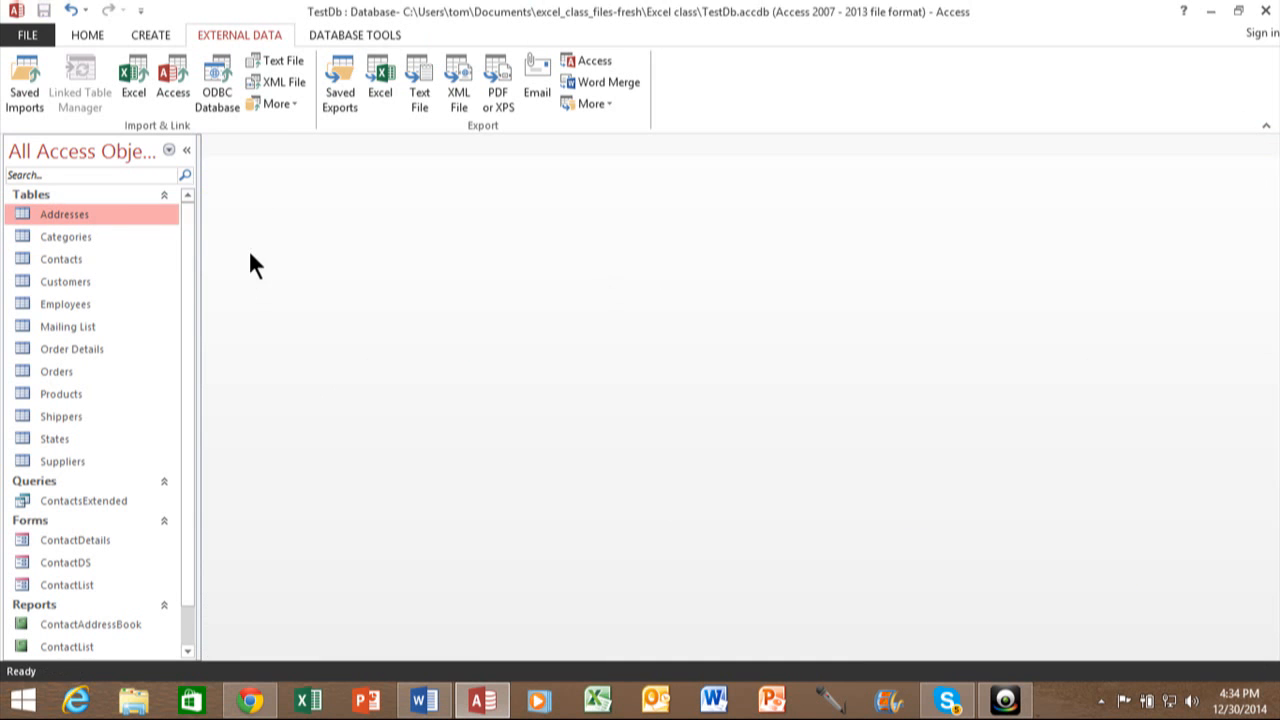
right_click(64, 214)
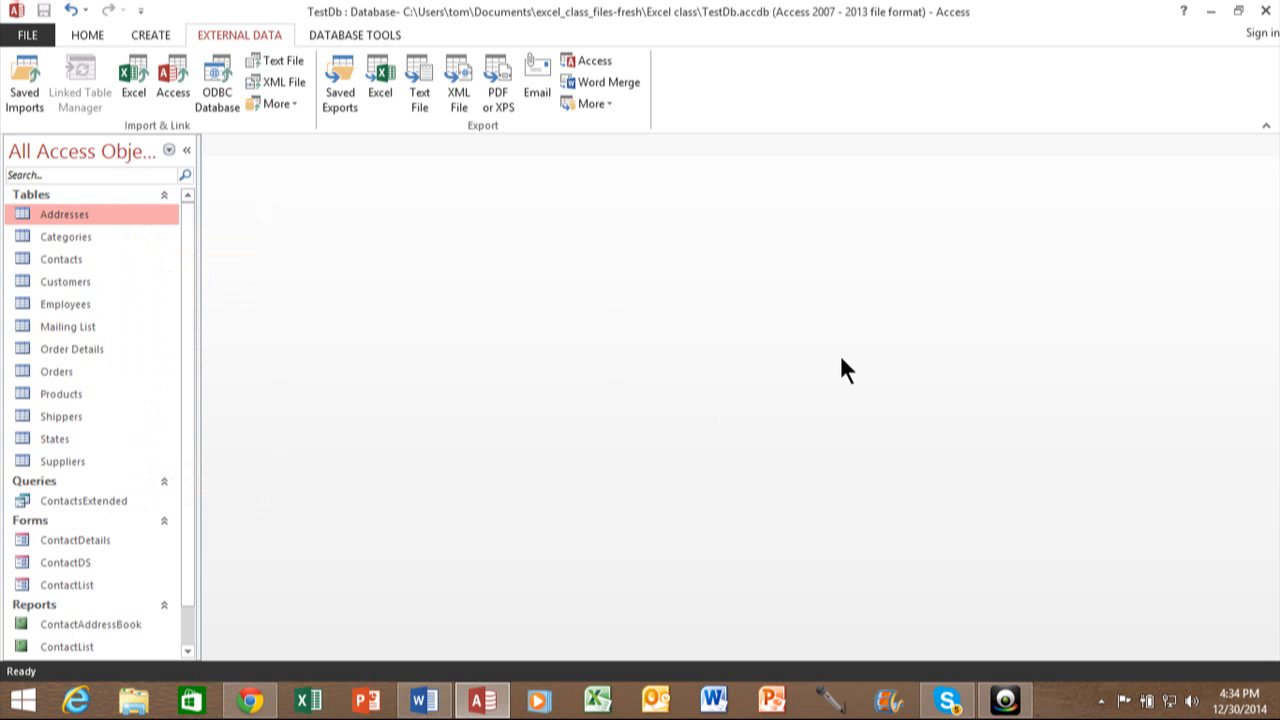
mouse_move(672, 376)
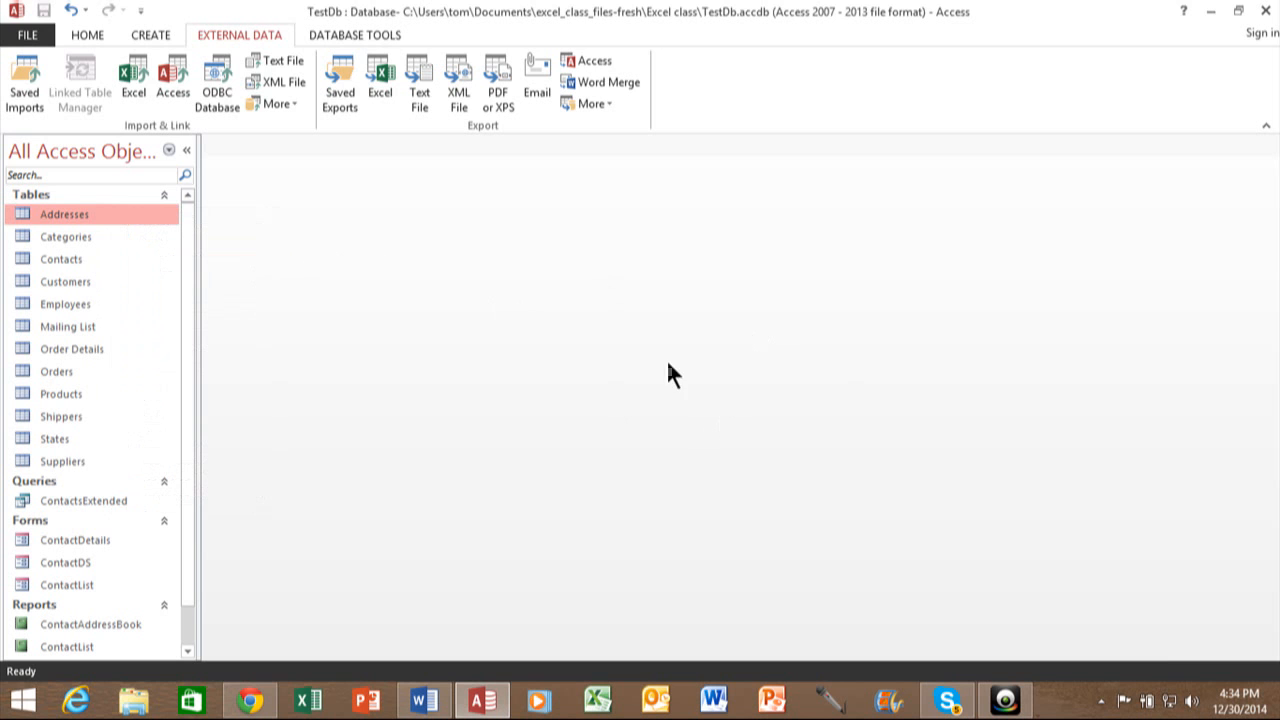